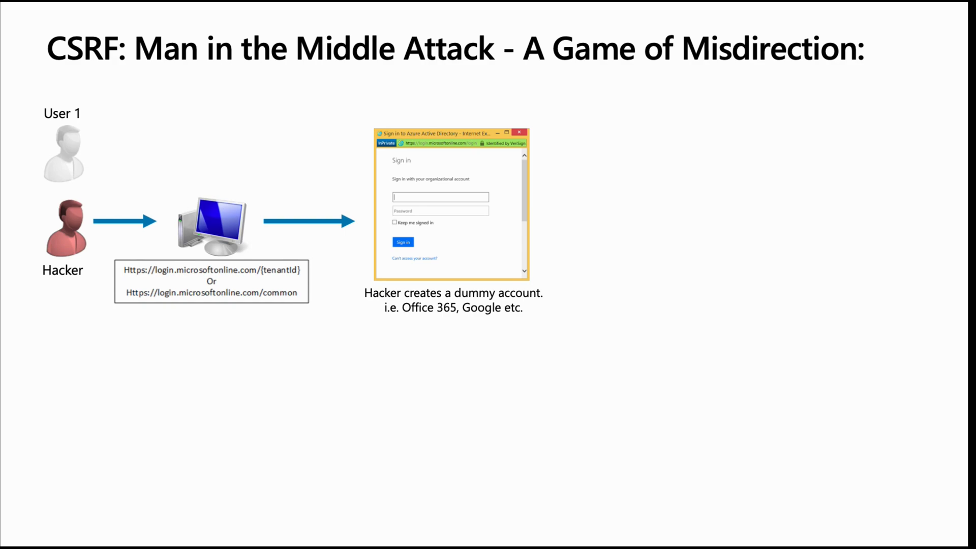
Advance the slideshow from the CSRF slide to the sign-in demonstration slide.
{"action": "key", "text": "Right"}
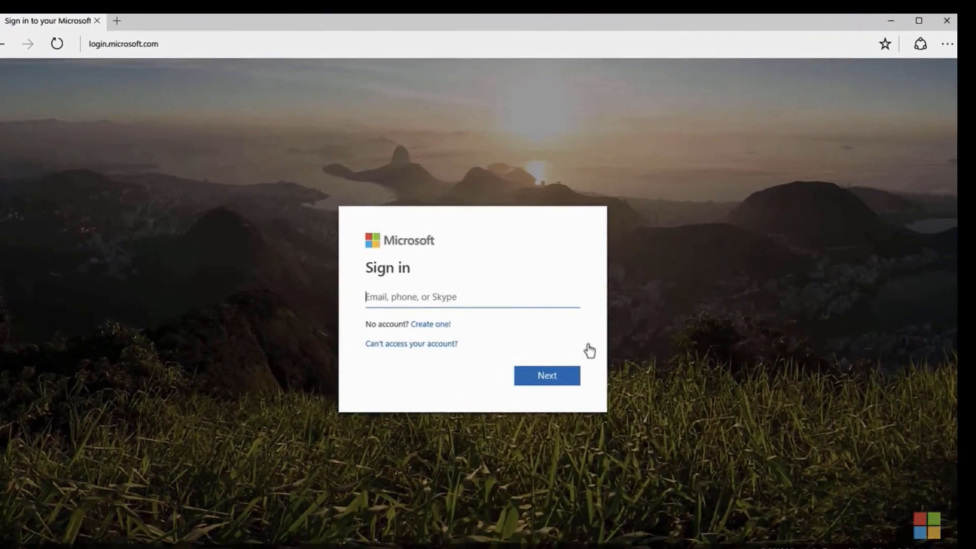
Sign in with the account email and password and continue past 'More information required'.
{"action": "left_click", "coordinate": [547, 375]}
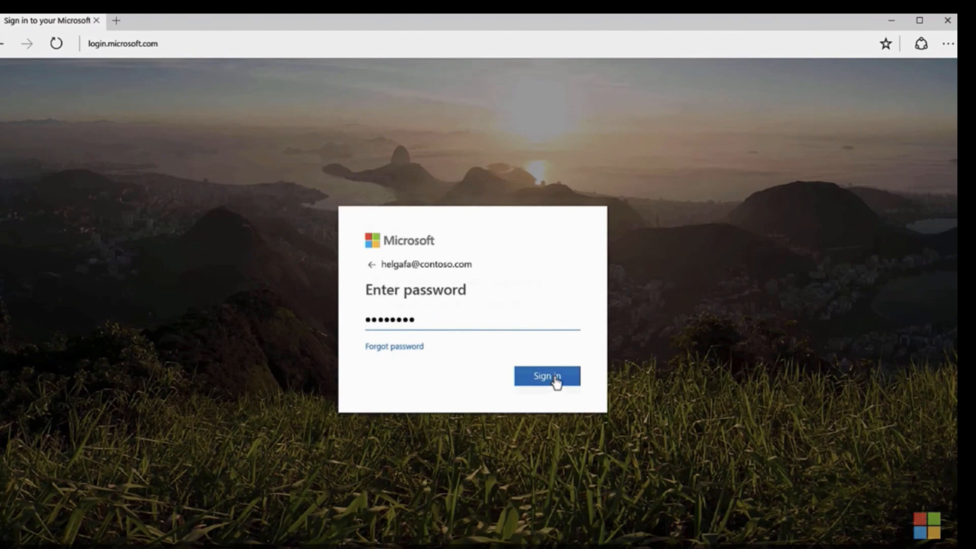
{"action": "left_click", "coordinate": [546, 376]}
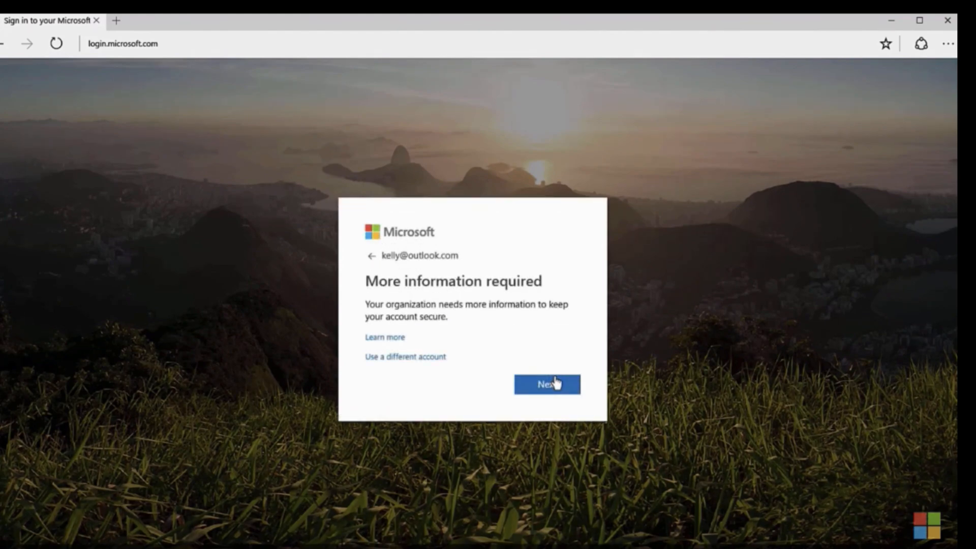
{"action": "left_click", "coordinate": [547, 384]}
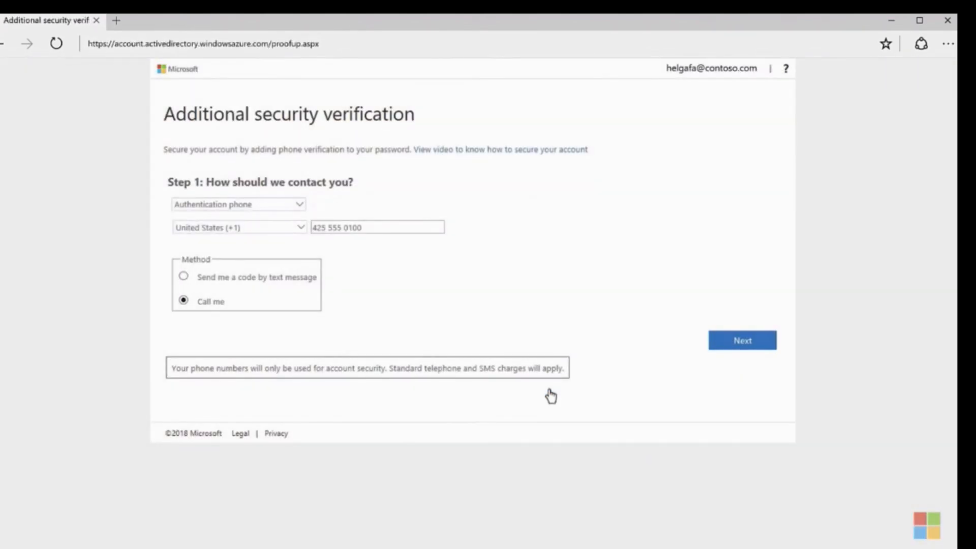
{"action": "mouse_move", "coordinate": [295, 212]}
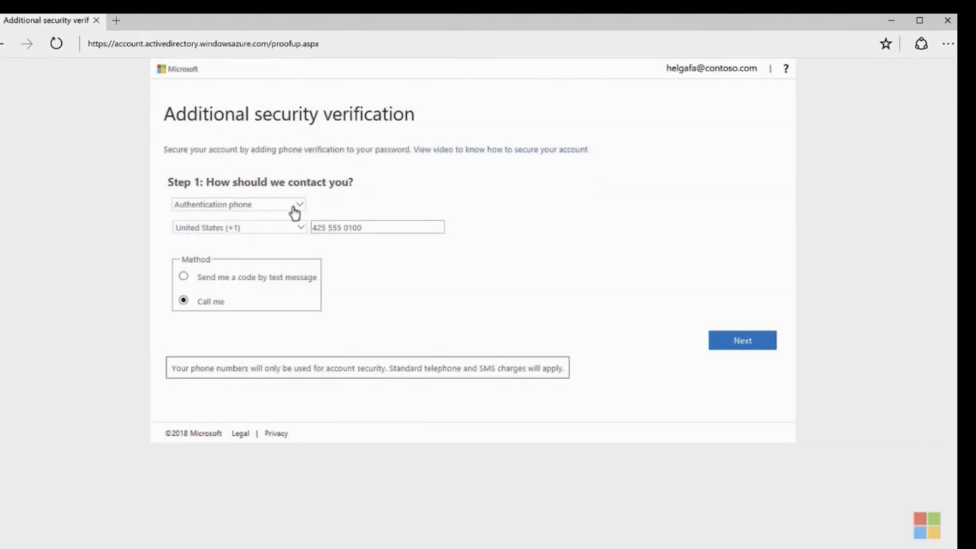
Choose Mobile app with 'Receive notifications for verification', set it up, and continue to device confirmation.
{"action": "left_click", "coordinate": [237, 205]}
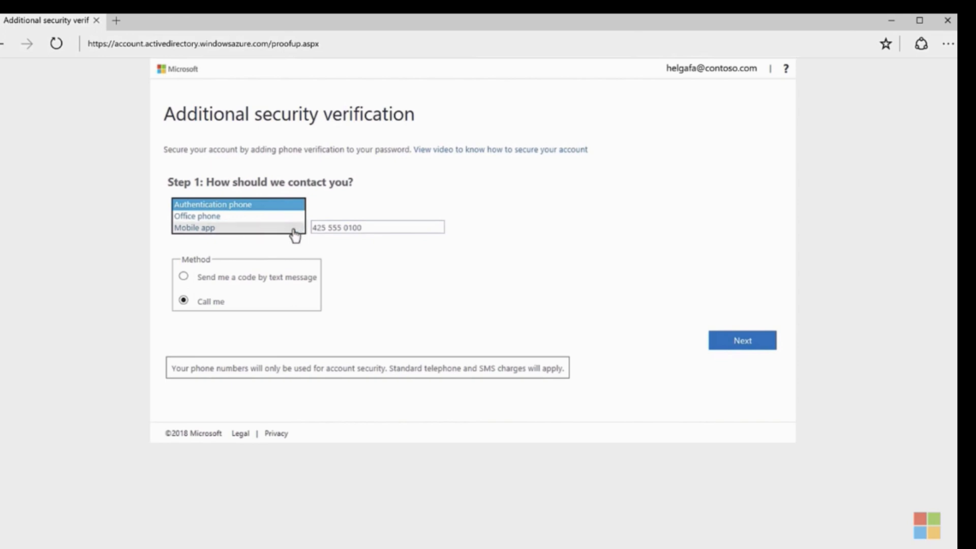
{"action": "left_click", "coordinate": [195, 227]}
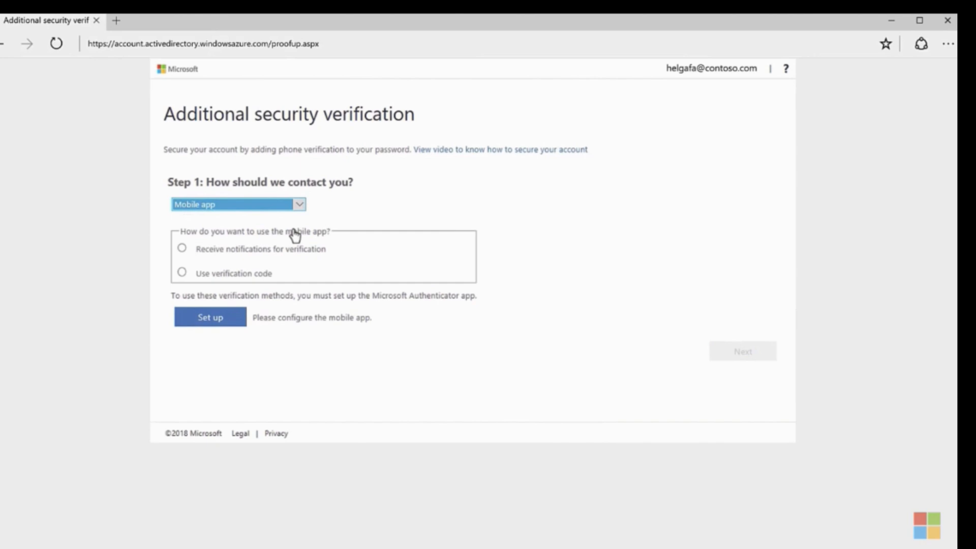
{"action": "mouse_move", "coordinate": [204, 251]}
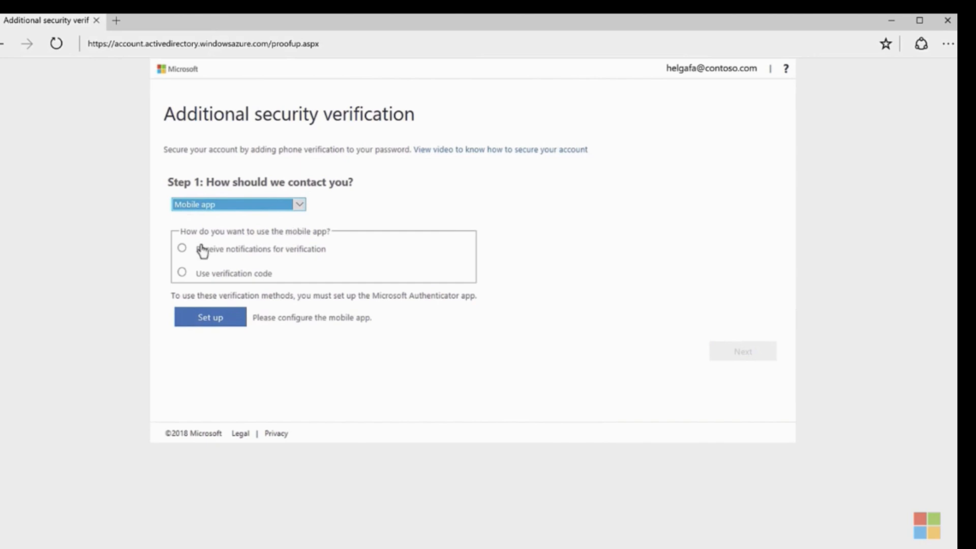
{"action": "left_click", "coordinate": [182, 248]}
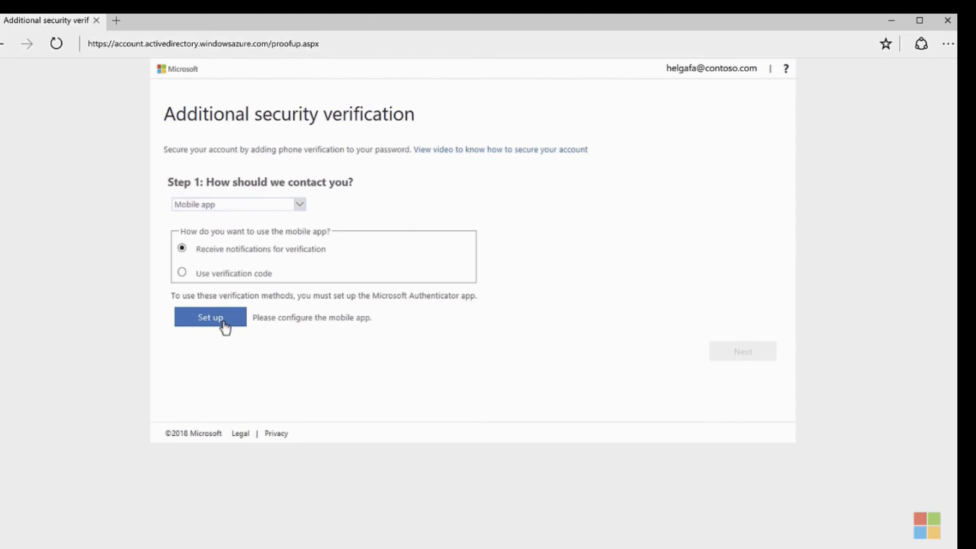
{"action": "left_click", "coordinate": [210, 318]}
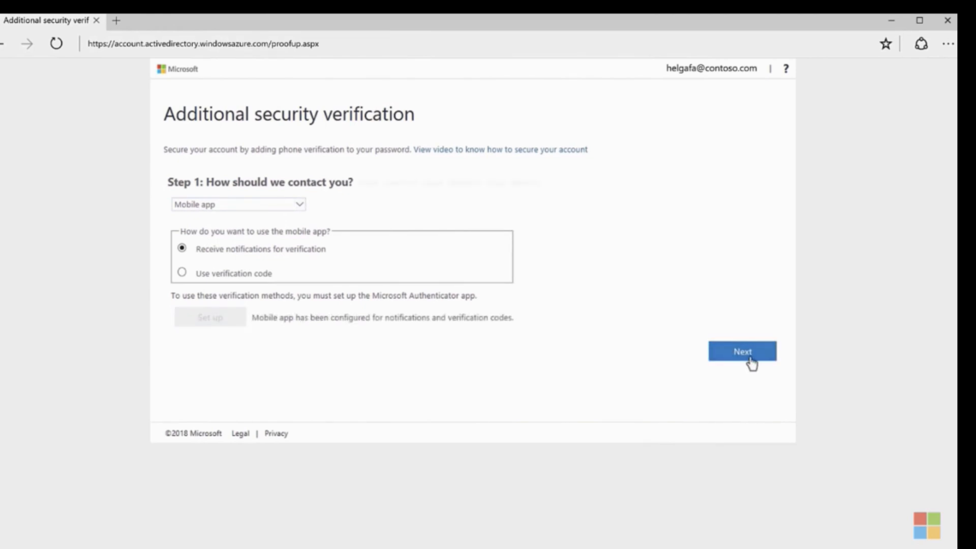
{"action": "left_click", "coordinate": [742, 351]}
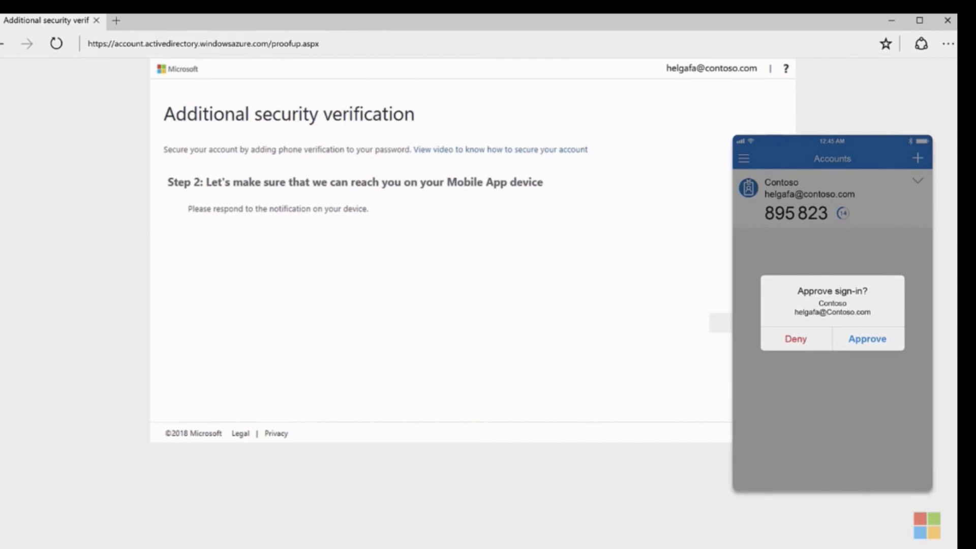
Approve the sign-in request in Microsoft Authenticator and continue to the backup phone step.
{"action": "left_click", "coordinate": [867, 338]}
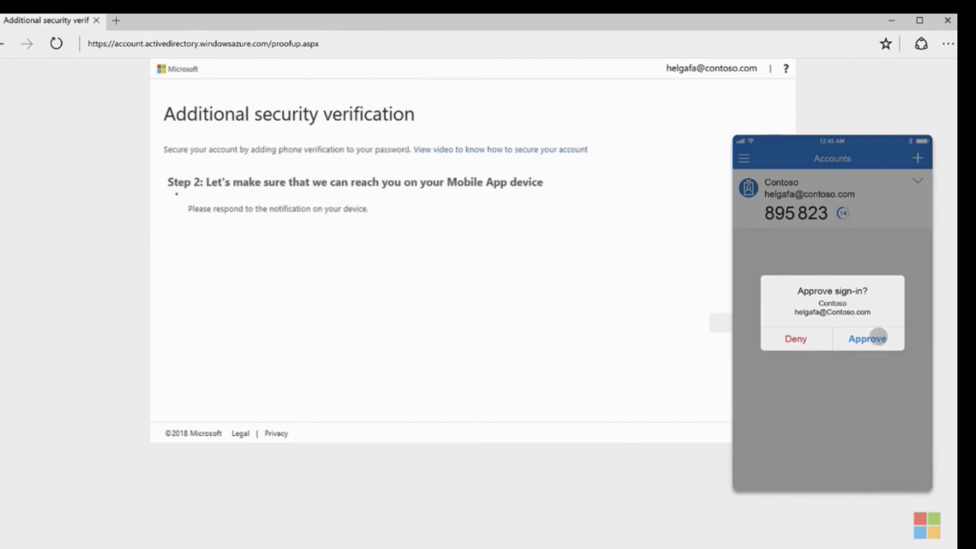
{"action": "left_click", "coordinate": [868, 338]}
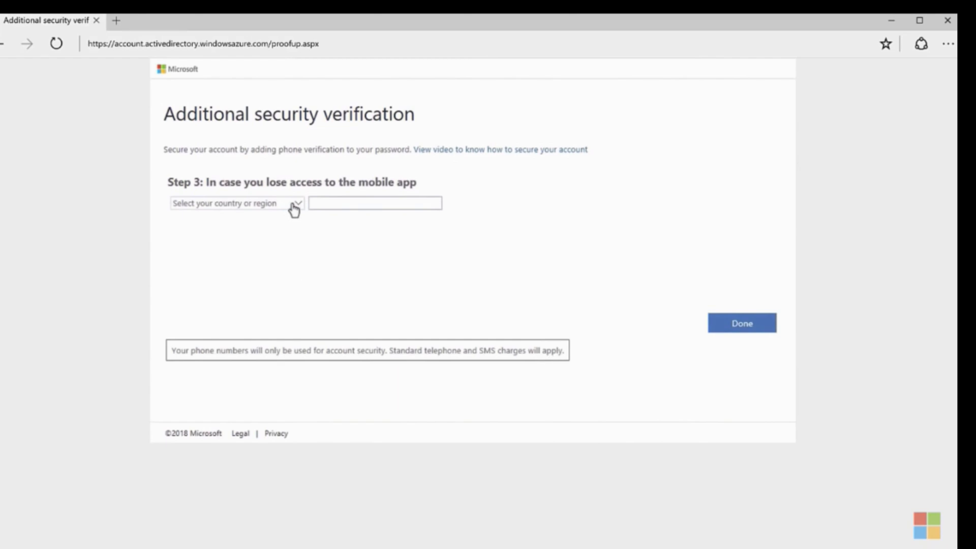
{"action": "left_click", "coordinate": [235, 203]}
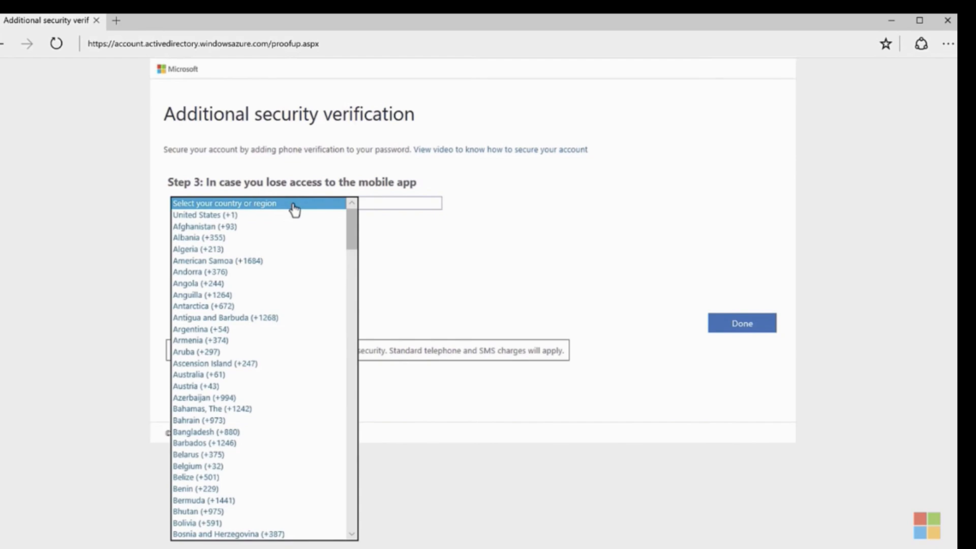
{"action": "mouse_move", "coordinate": [292, 209]}
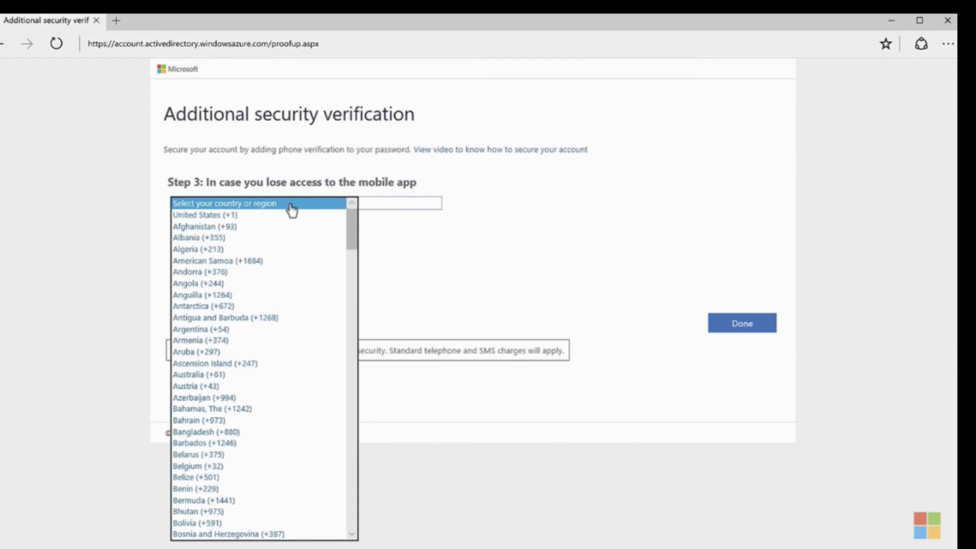
{"action": "left_click", "coordinate": [206, 214]}
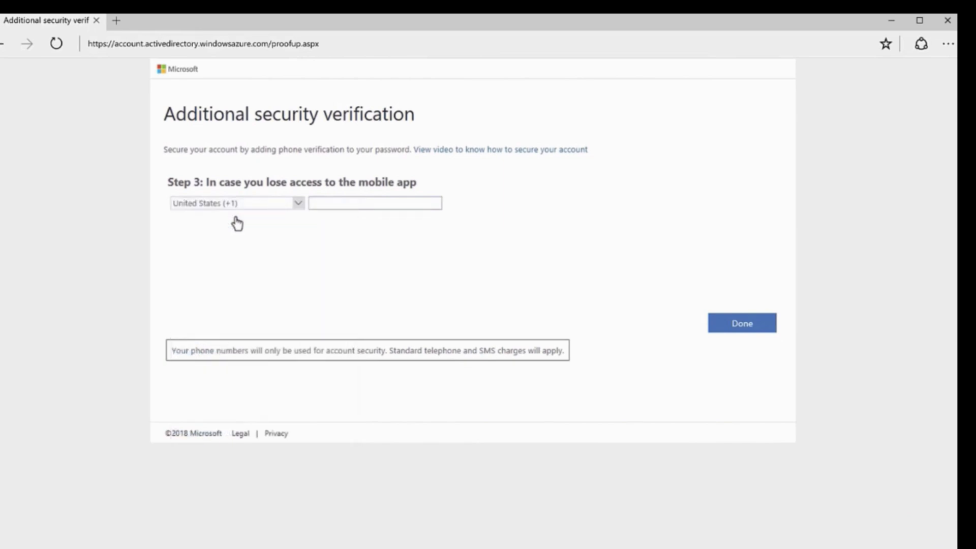
{"action": "type", "text": "555-555-1234"}
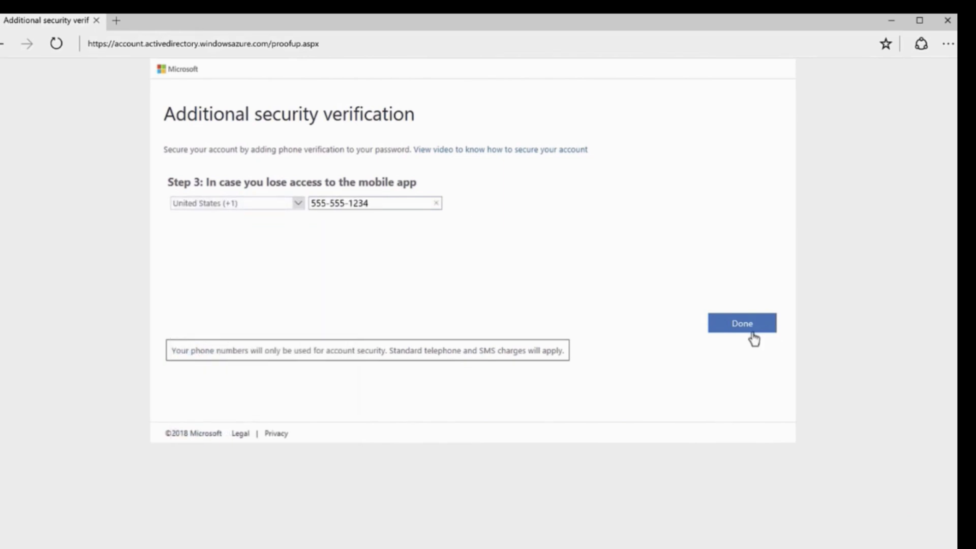
{"action": "left_click", "coordinate": [741, 323]}
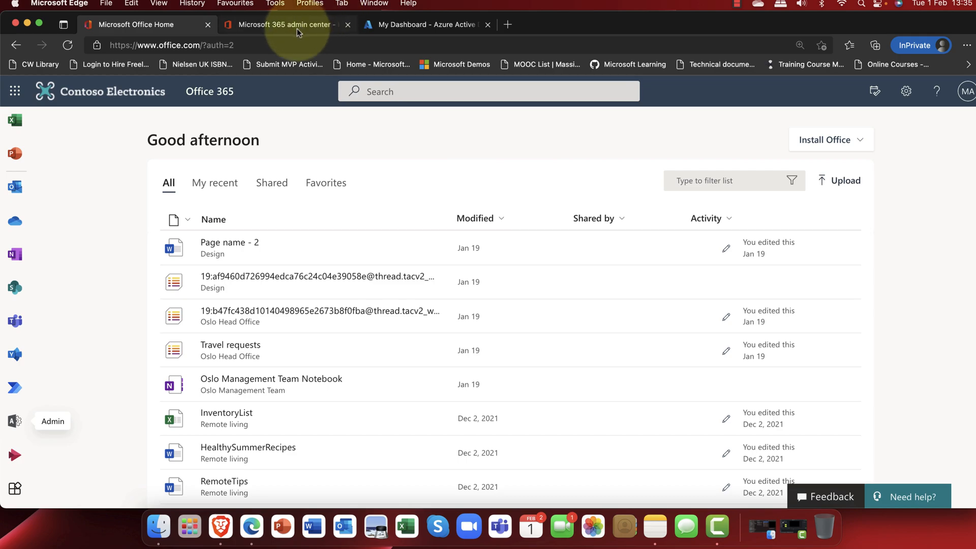
View the Multi-factor authentication service details and its Learn more link in Services settings.
{"action": "left_click", "coordinate": [284, 24]}
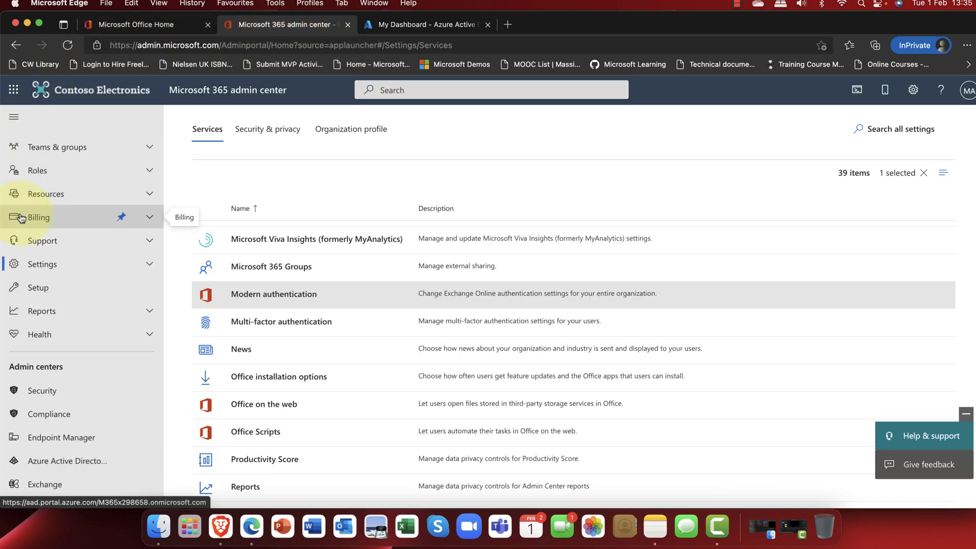
{"action": "mouse_move", "coordinate": [20, 203]}
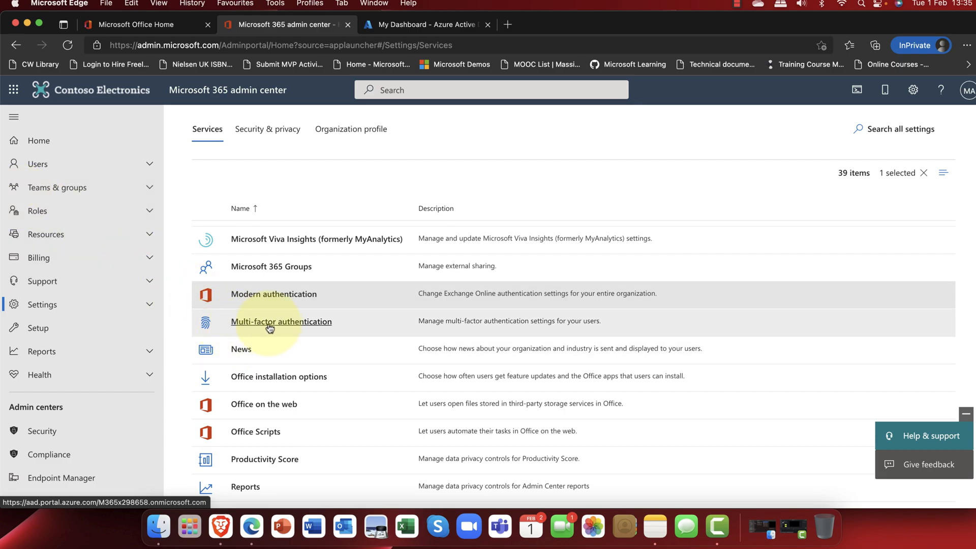
{"action": "left_click", "coordinate": [280, 321]}
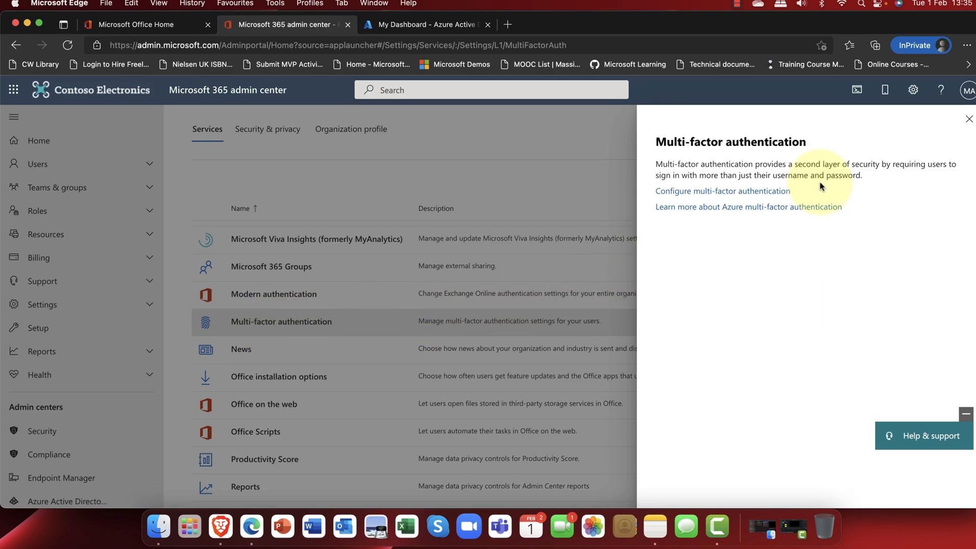
{"action": "mouse_move", "coordinate": [734, 212]}
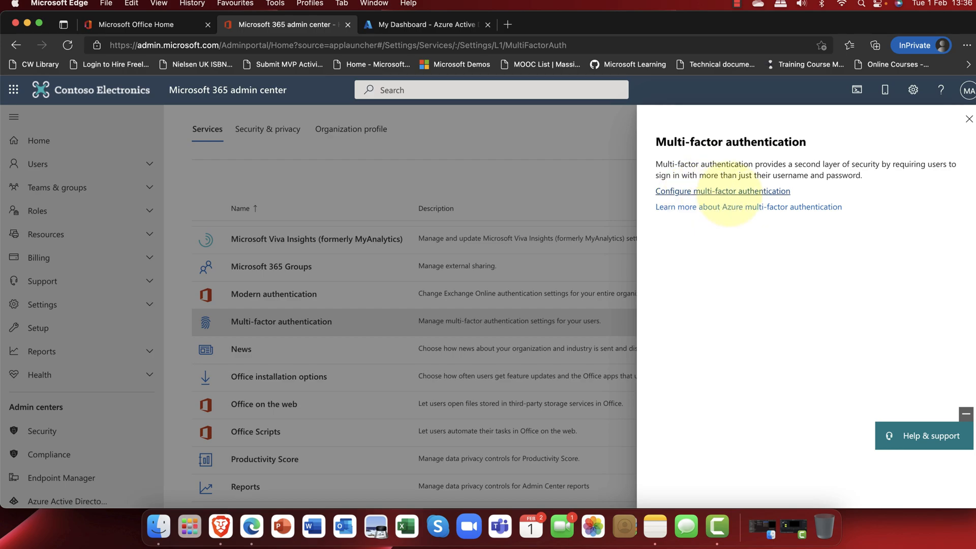
{"action": "mouse_move", "coordinate": [722, 216]}
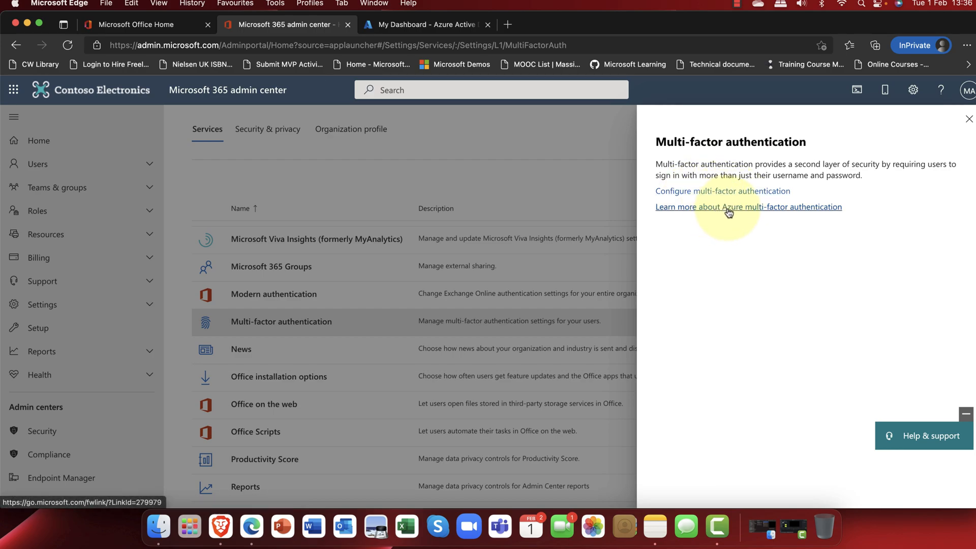
{"action": "left_click", "coordinate": [969, 118]}
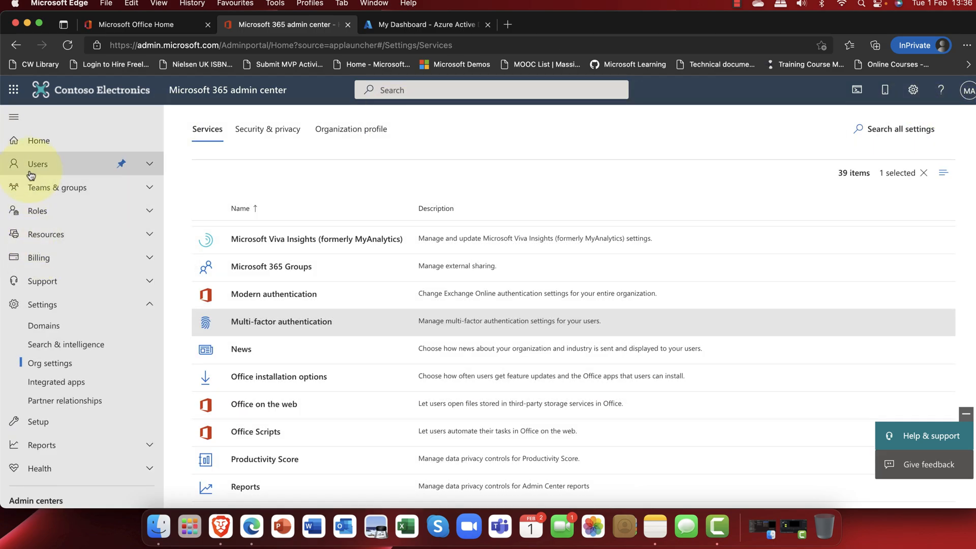
{"action": "left_click", "coordinate": [38, 164]}
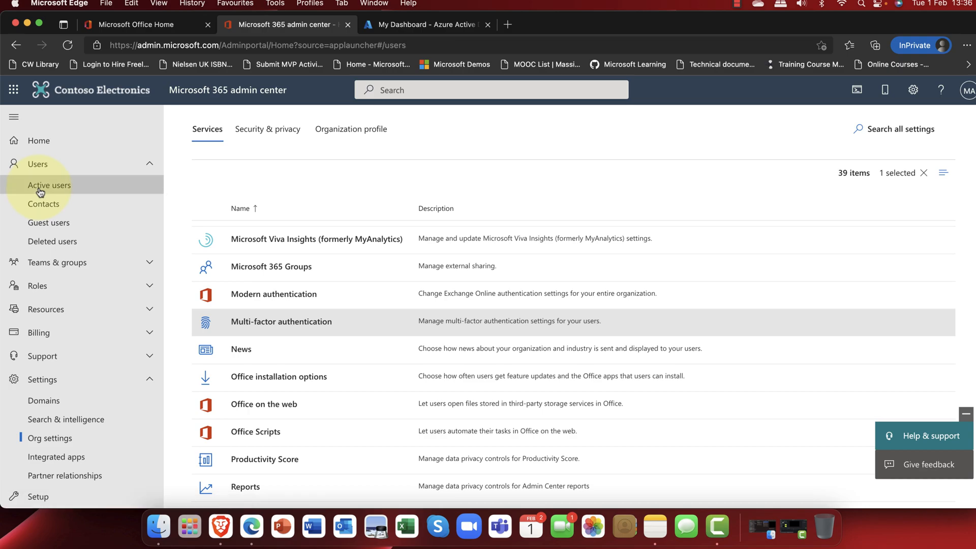
{"action": "left_click", "coordinate": [49, 185]}
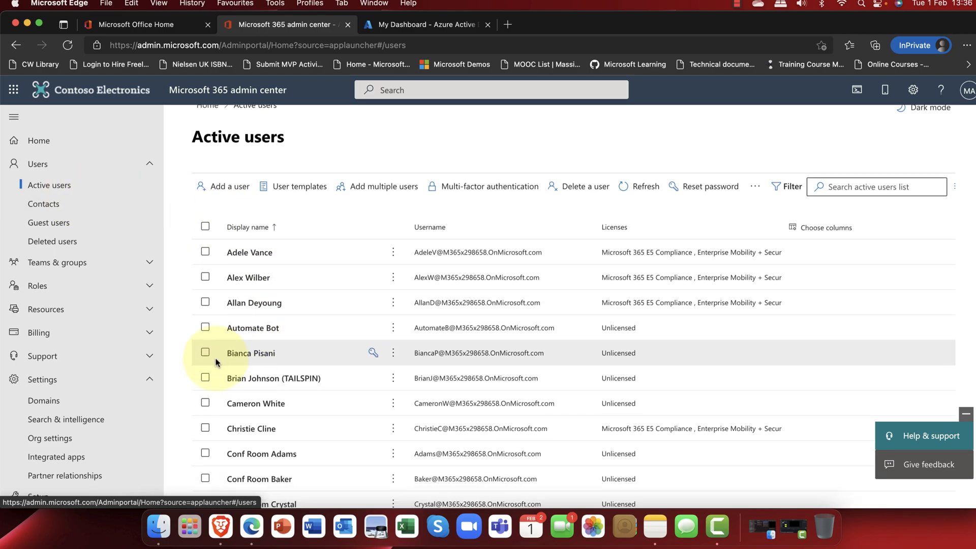
{"action": "left_click", "coordinate": [205, 326]}
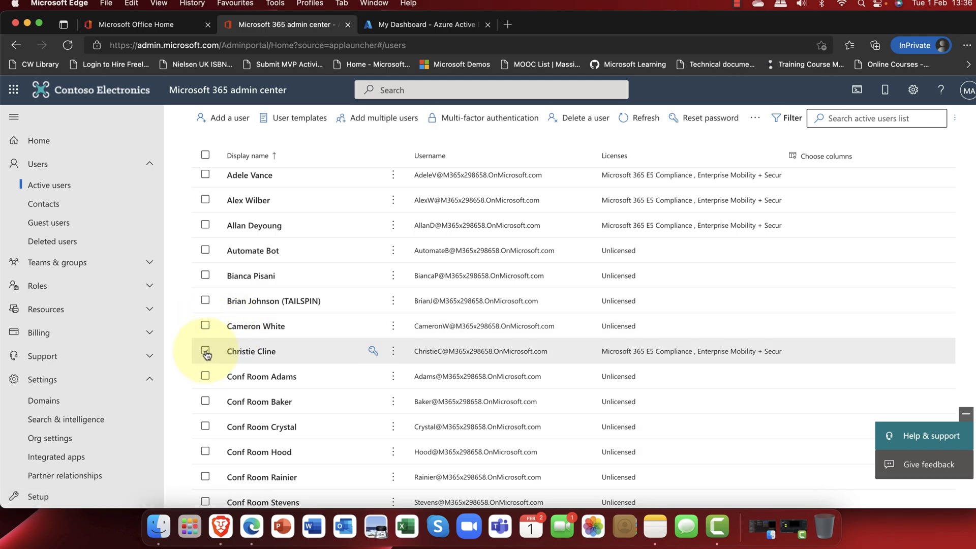
{"action": "left_click", "coordinate": [205, 351]}
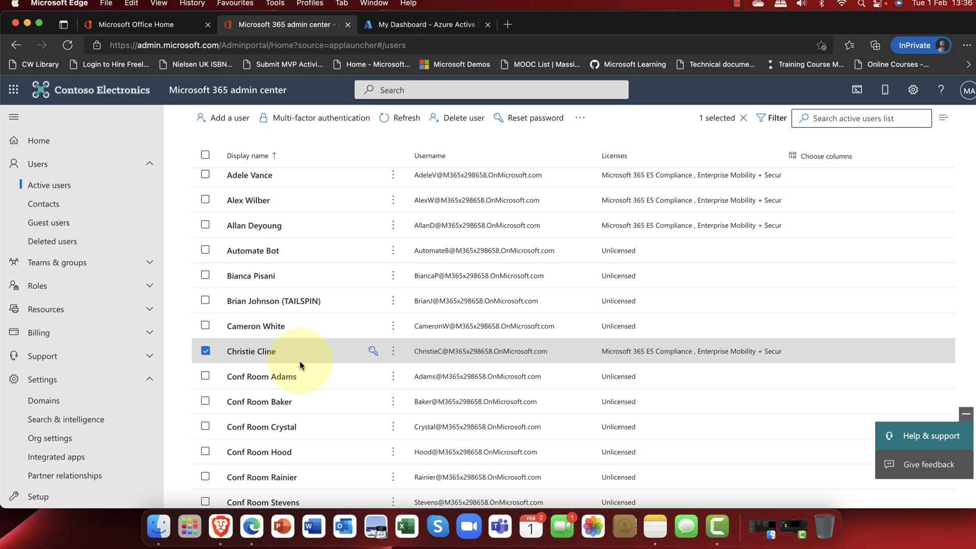
{"action": "mouse_move", "coordinate": [251, 360]}
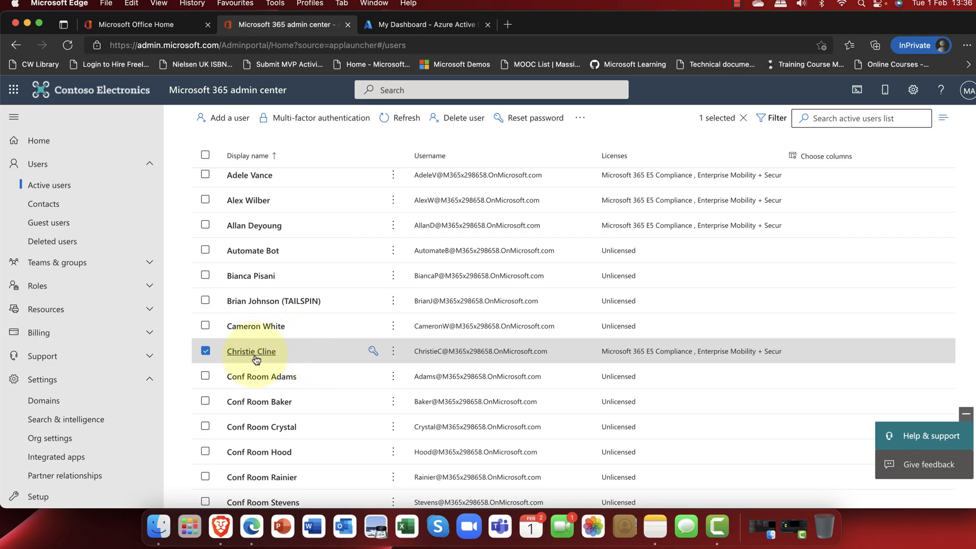
{"action": "left_click", "coordinate": [251, 351]}
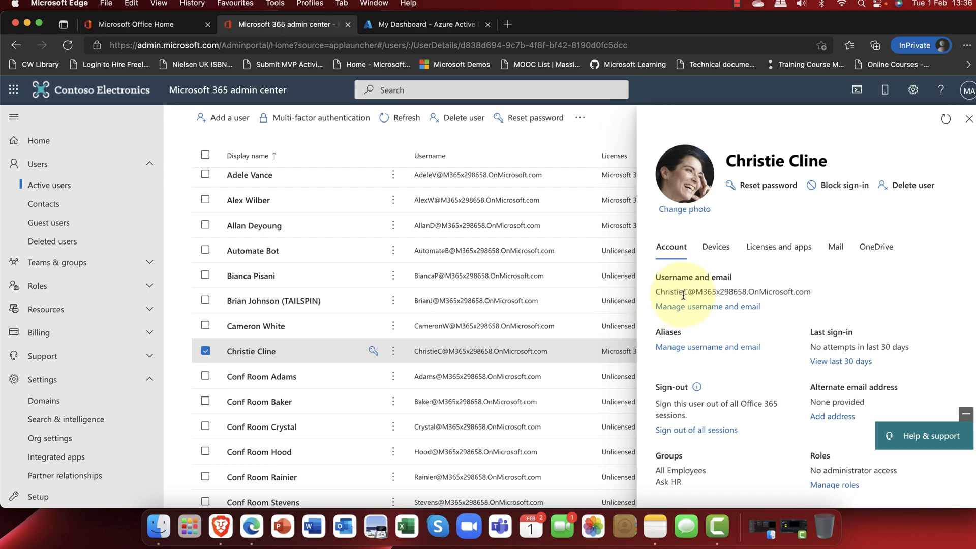
{"action": "scroll", "scroll_direction": "down", "scroll_amount": 3}
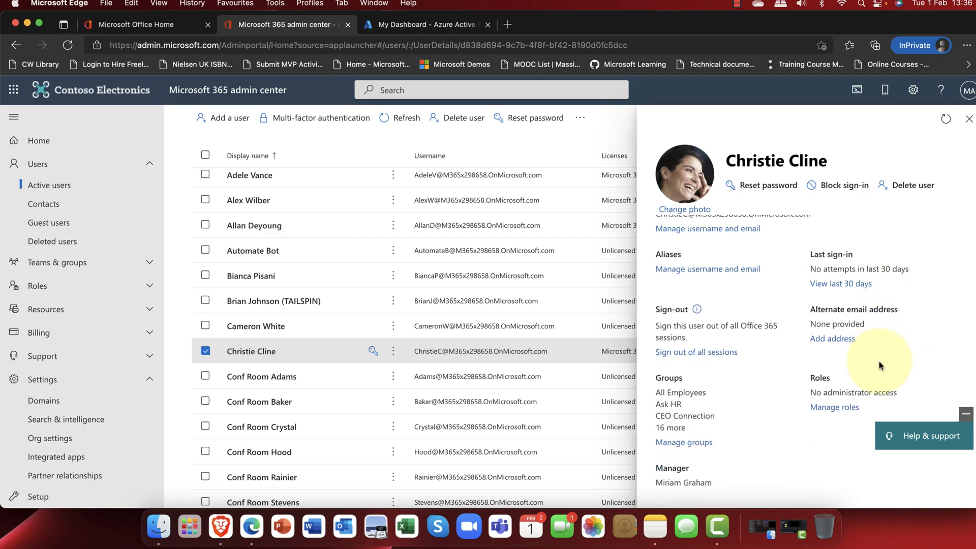
{"action": "scroll", "scroll_direction": "down", "scroll_amount": 3}
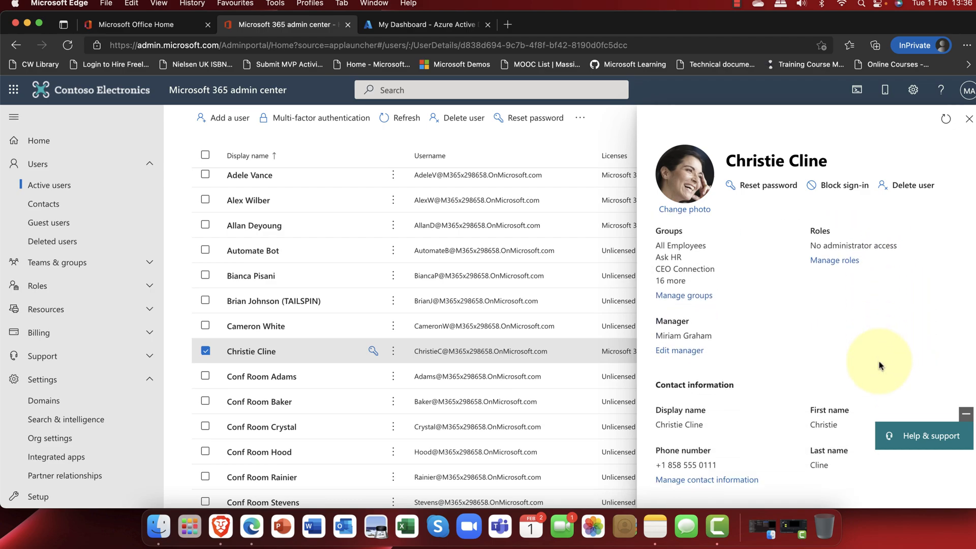
{"action": "scroll", "scroll_direction": "down", "scroll_amount": 3}
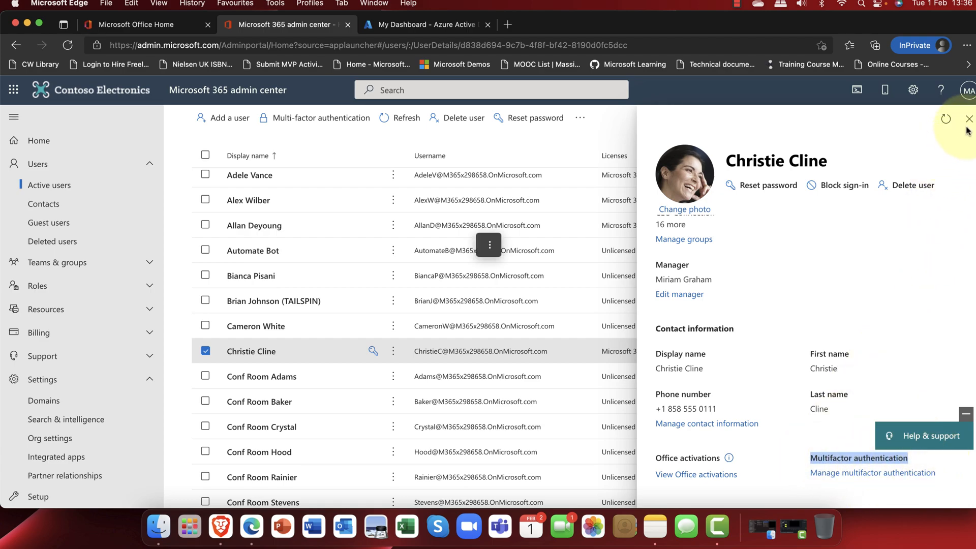
{"action": "mouse_move", "coordinate": [969, 119]}
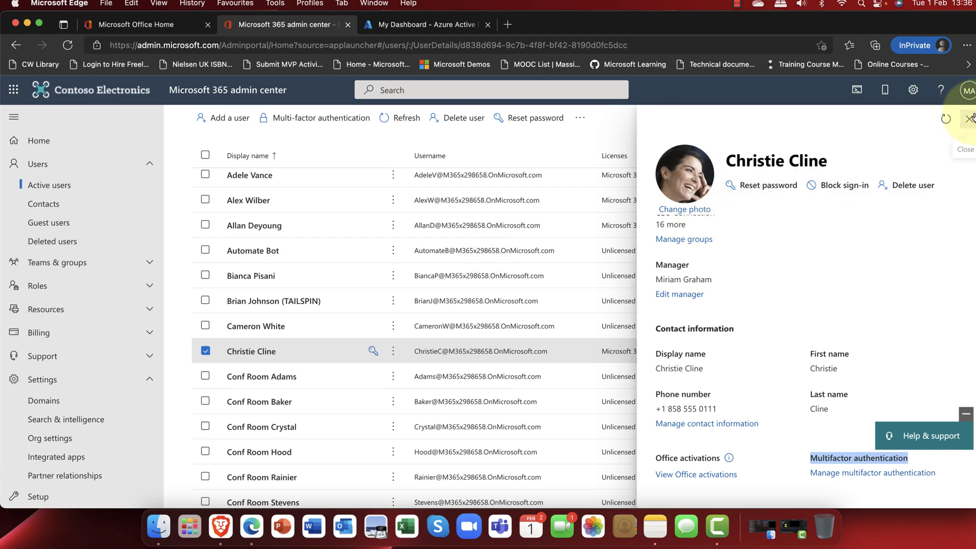
{"action": "left_click", "coordinate": [970, 118]}
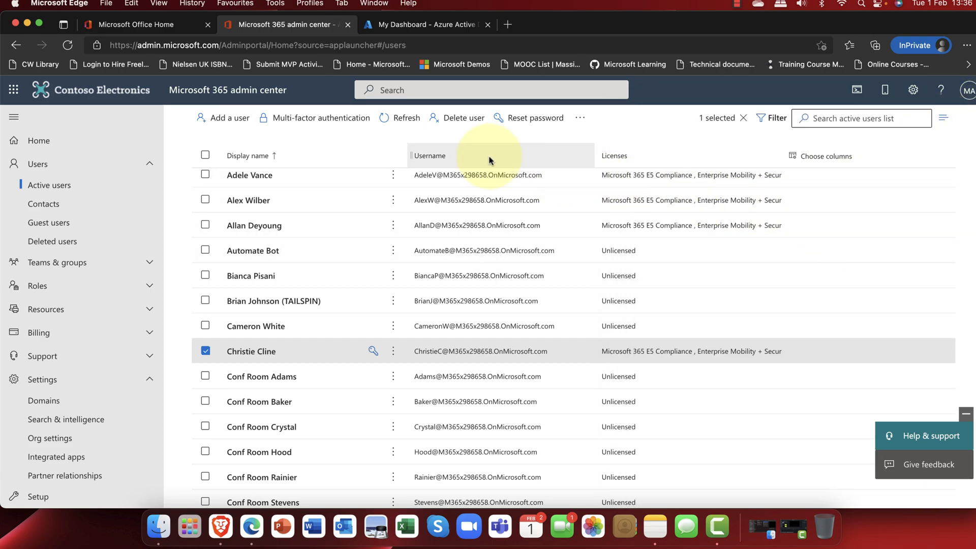
{"action": "mouse_move", "coordinate": [314, 118]}
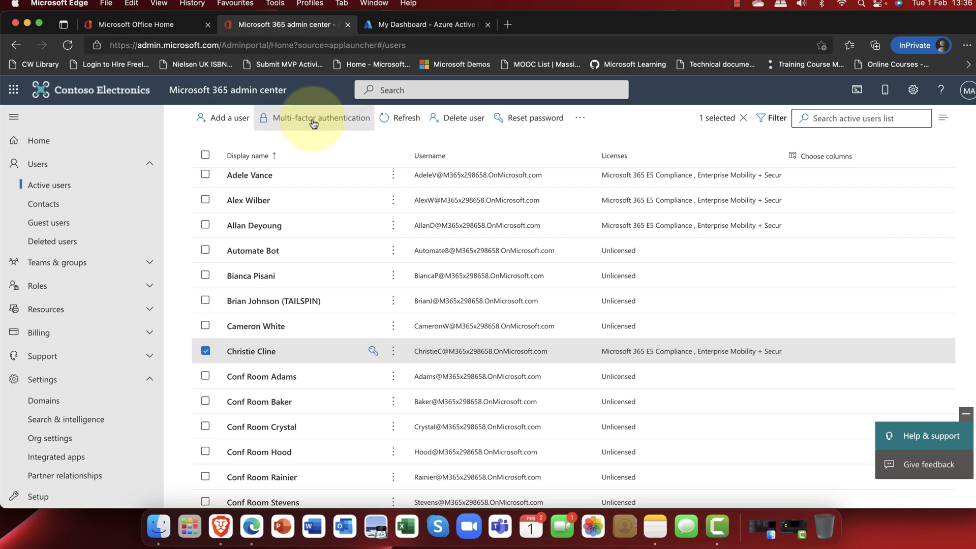
Launch the multi-factor authentication users page from the Active users toolbar.
{"action": "left_click", "coordinate": [321, 118]}
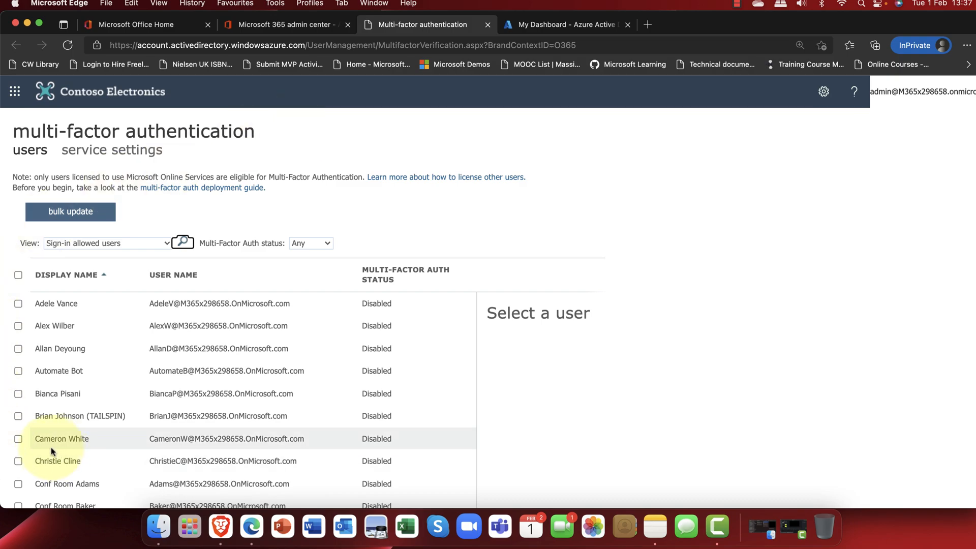
{"action": "mouse_move", "coordinate": [378, 469]}
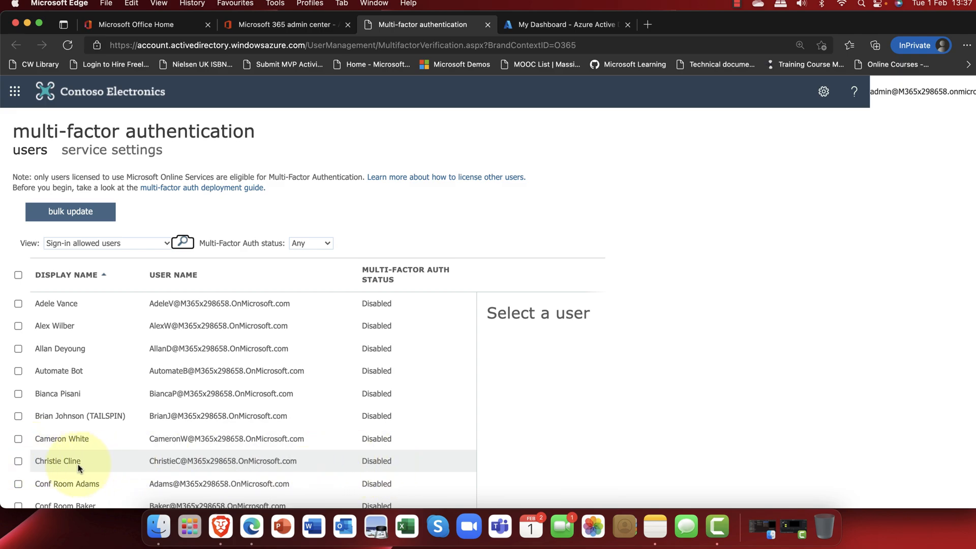
Enable multi-factor auth for Christie Cline and dismiss the successful update message.
{"action": "left_click", "coordinate": [19, 461]}
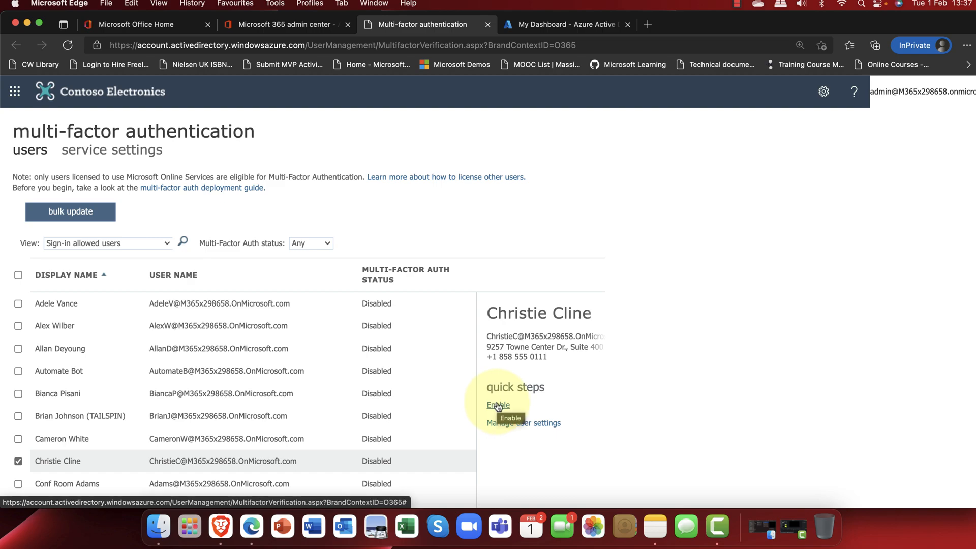
{"action": "left_click", "coordinate": [497, 405]}
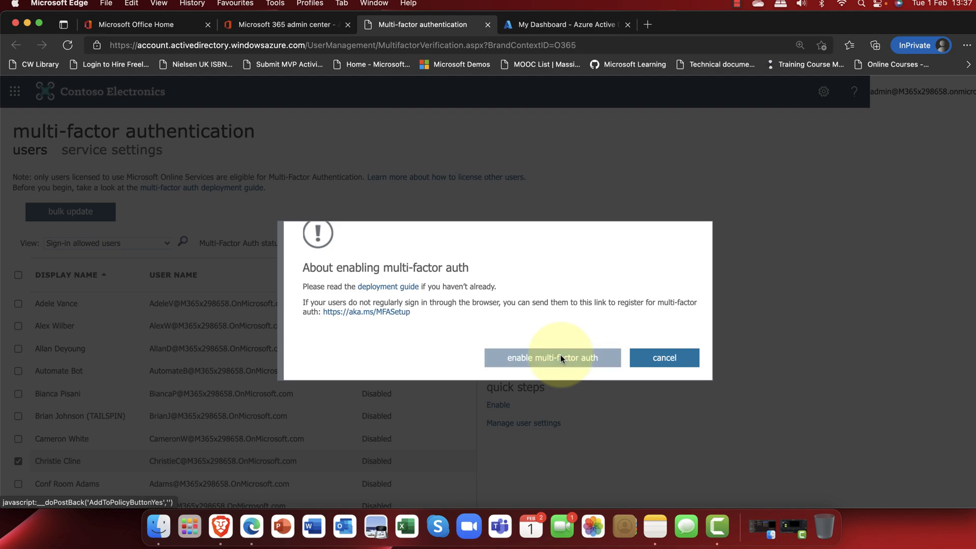
{"action": "left_click", "coordinate": [551, 357]}
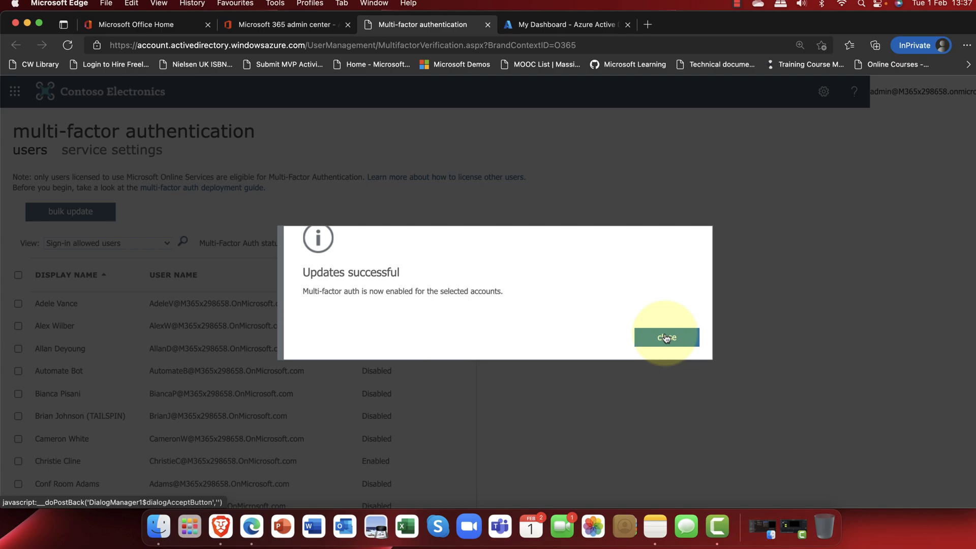
{"action": "left_click", "coordinate": [665, 338]}
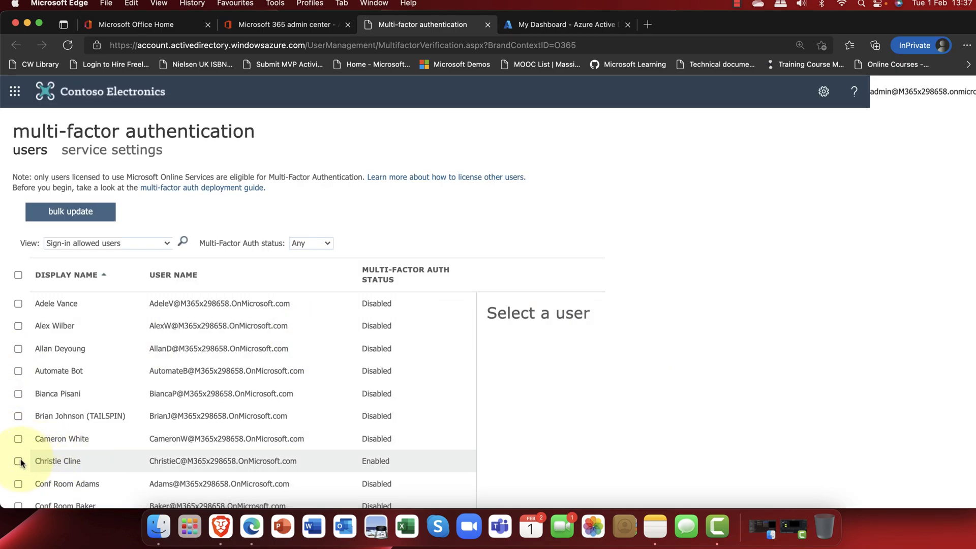
{"action": "left_click", "coordinate": [18, 461]}
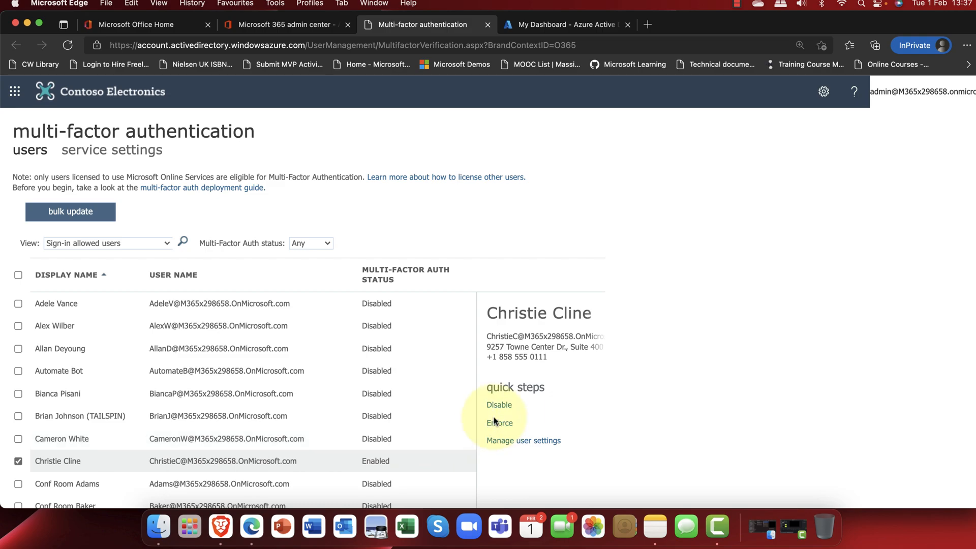
{"action": "mouse_move", "coordinate": [499, 423]}
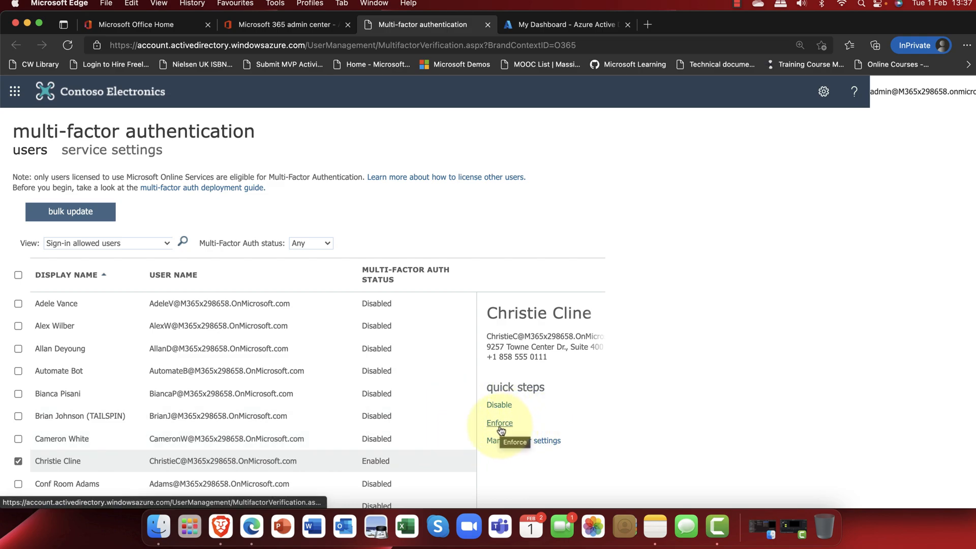
{"action": "left_click", "coordinate": [500, 423]}
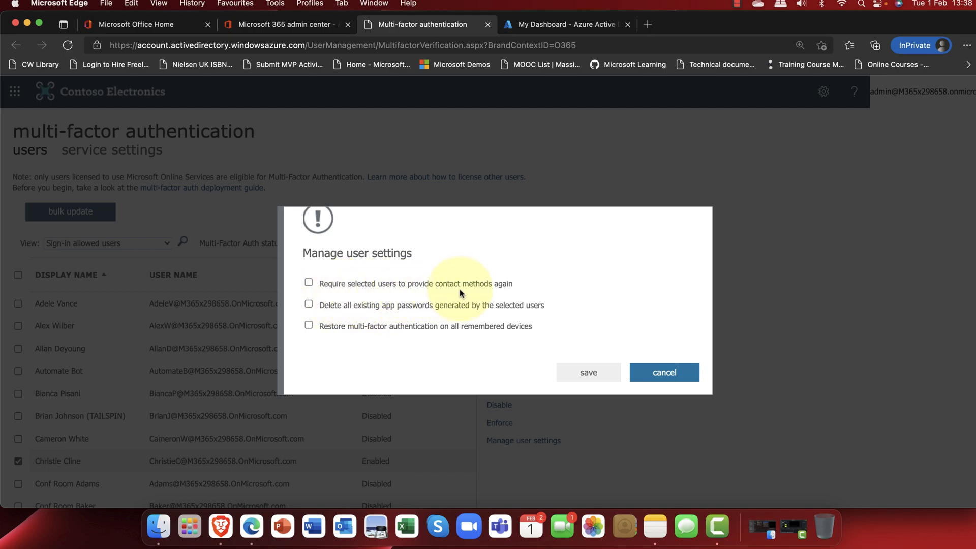
{"action": "mouse_move", "coordinate": [471, 292]}
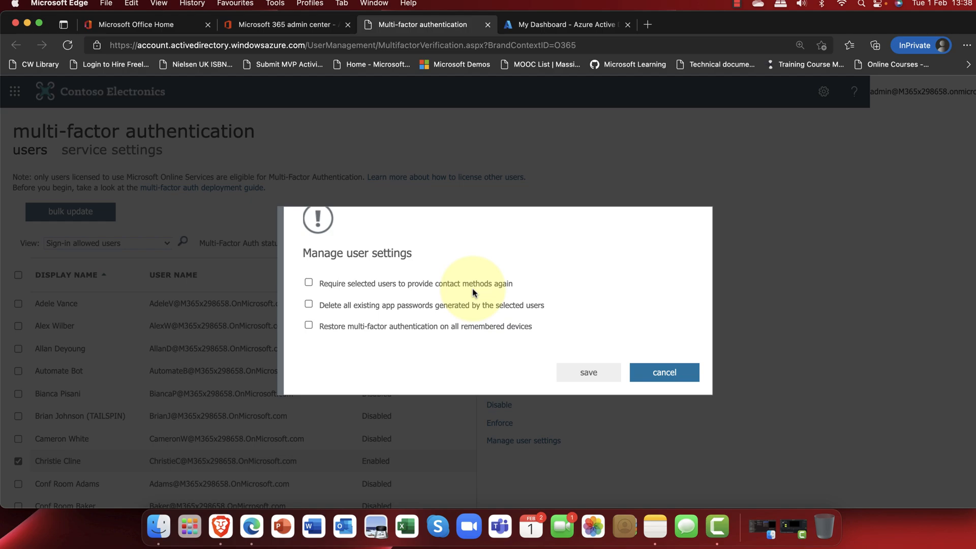
{"action": "mouse_move", "coordinate": [382, 312]}
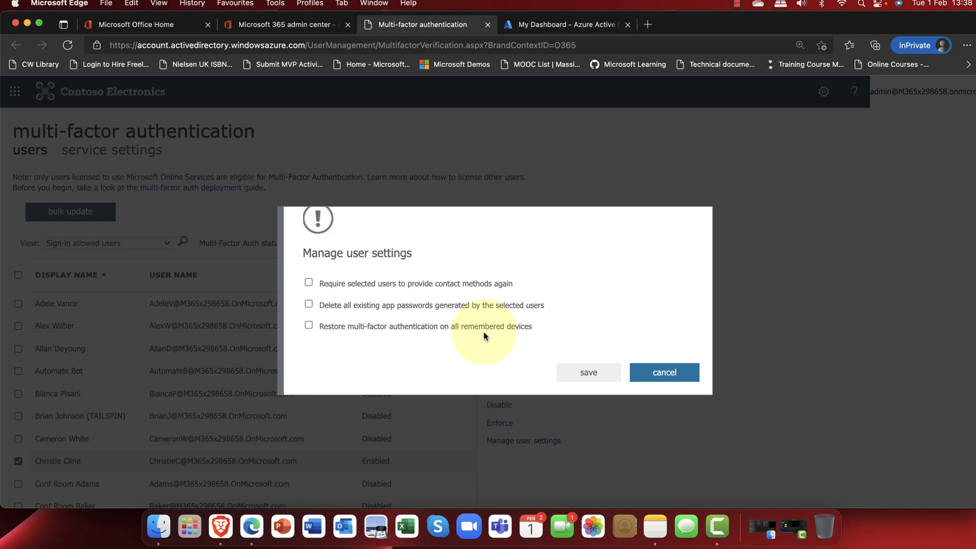
{"action": "mouse_move", "coordinate": [489, 338]}
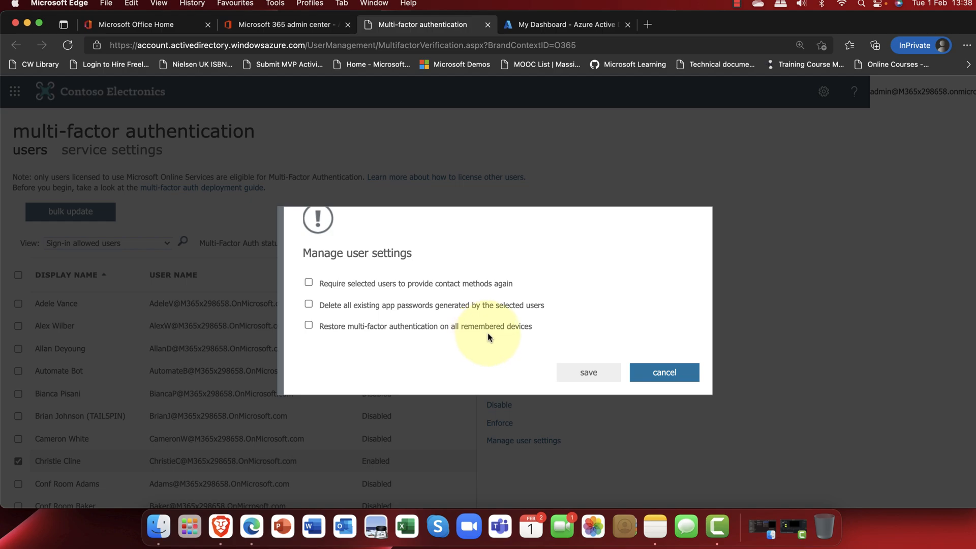
{"action": "left_click", "coordinate": [664, 372]}
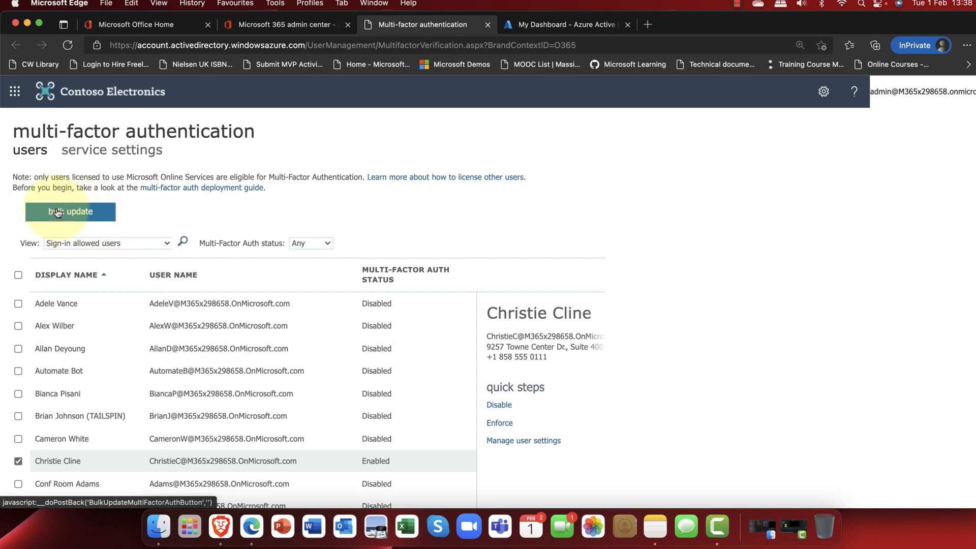
{"action": "mouse_move", "coordinate": [174, 192]}
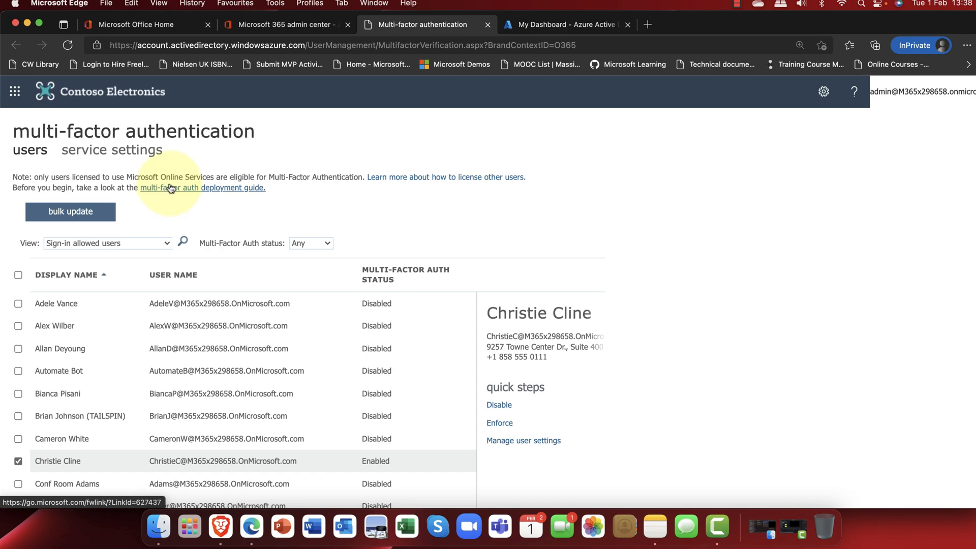
{"action": "mouse_move", "coordinate": [56, 176]}
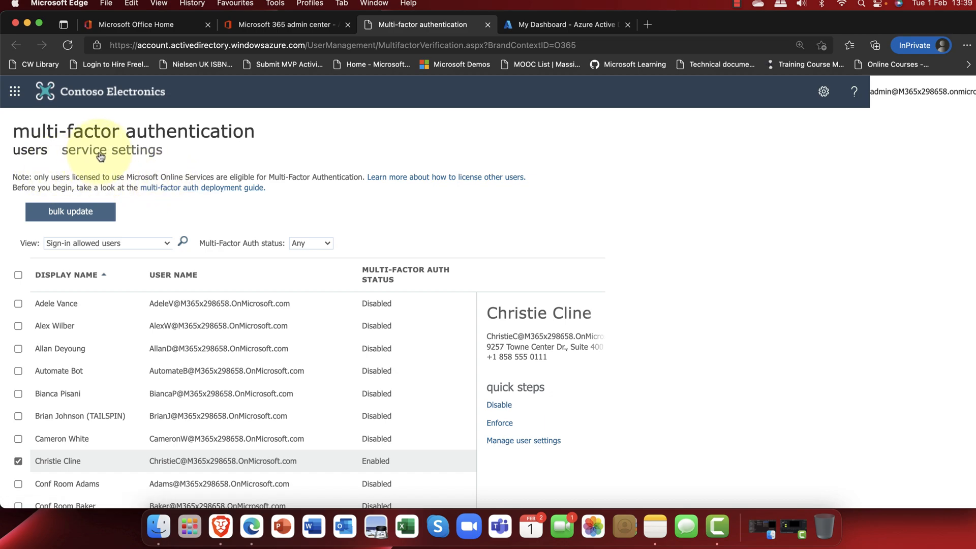
In service settings, tick 'Skip multi-factor authentication for requests from federated users on my intranet'.
{"action": "left_click", "coordinate": [129, 150]}
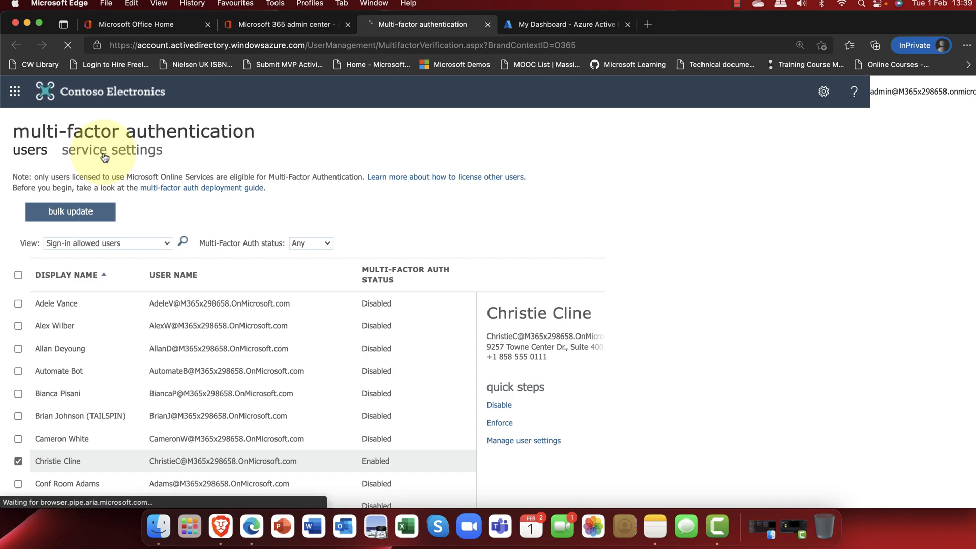
{"action": "left_click", "coordinate": [112, 150]}
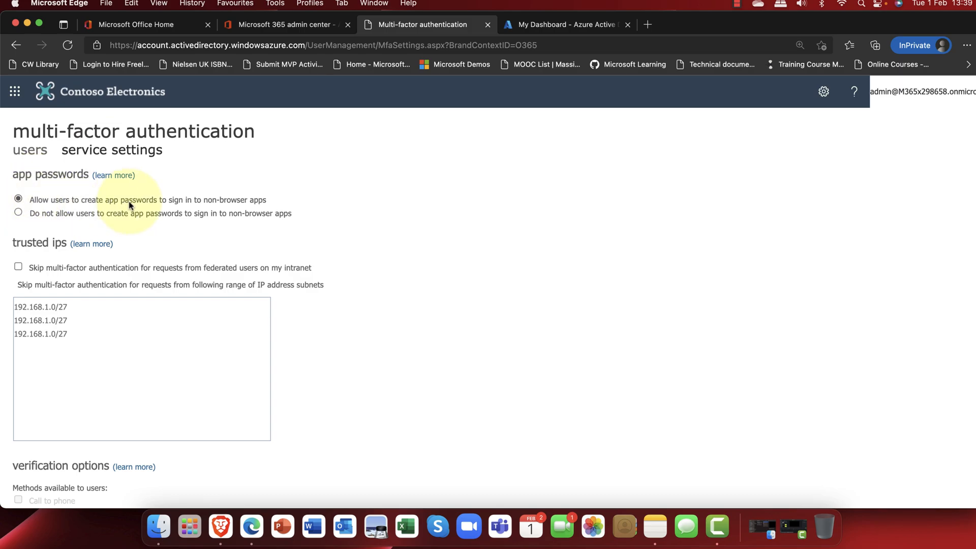
{"action": "mouse_move", "coordinate": [69, 192]}
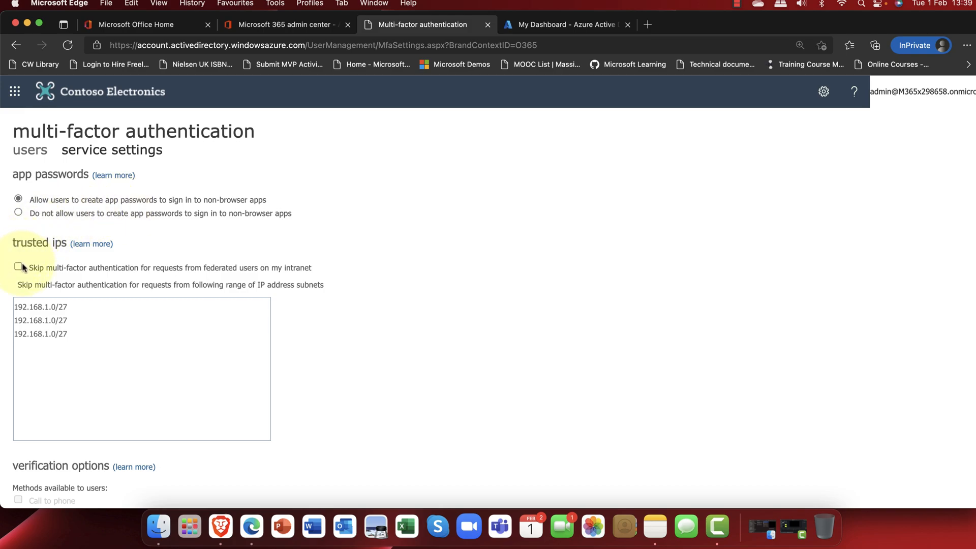
{"action": "mouse_move", "coordinate": [51, 255]}
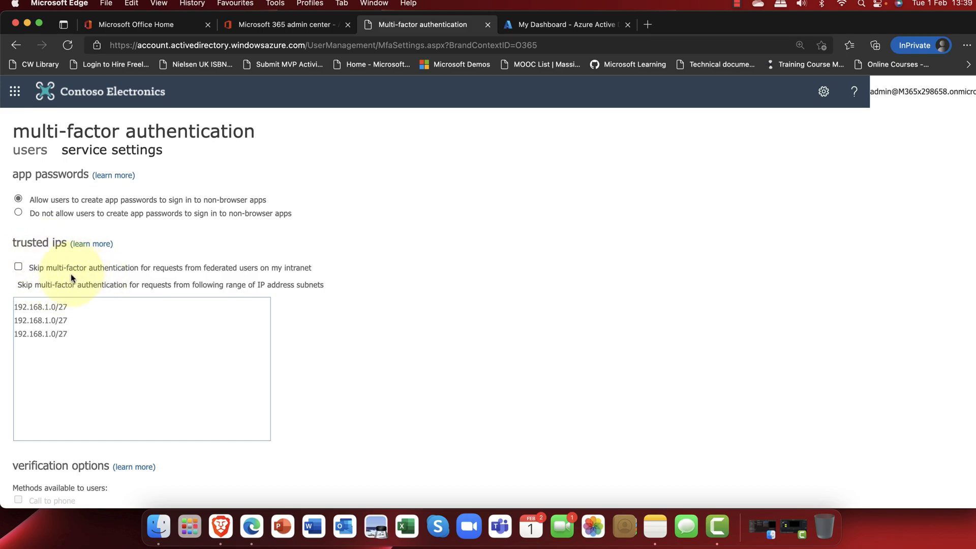
{"action": "mouse_move", "coordinate": [73, 277]}
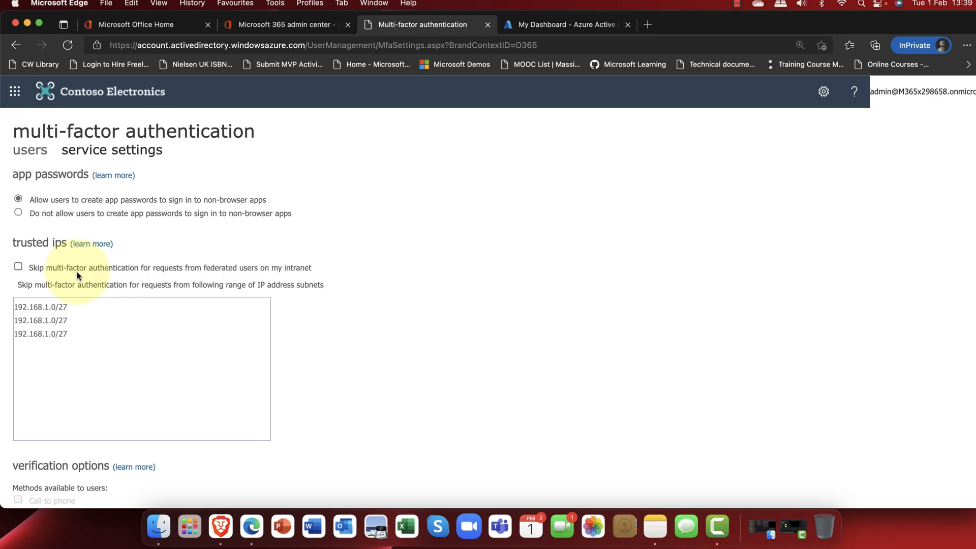
{"action": "mouse_move", "coordinate": [75, 279]}
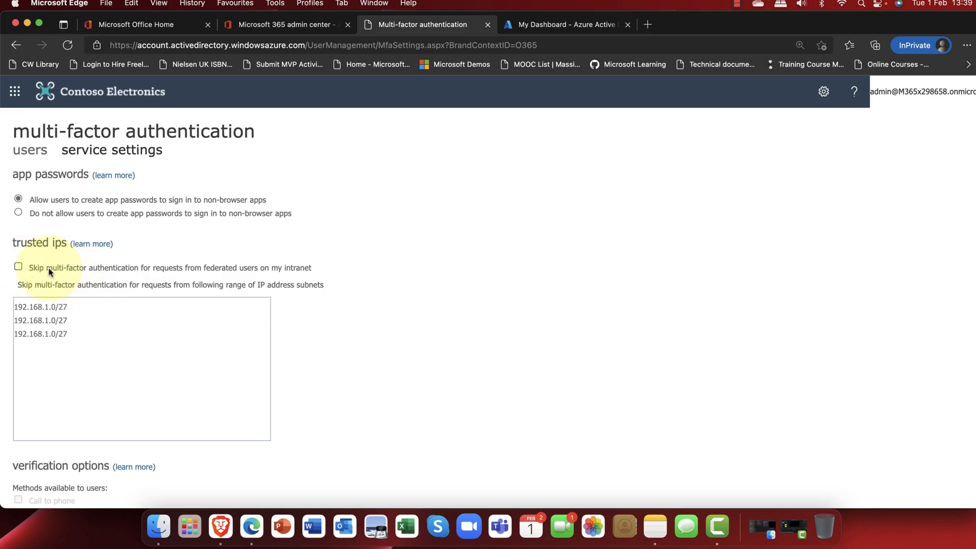
{"action": "left_click", "coordinate": [17, 267]}
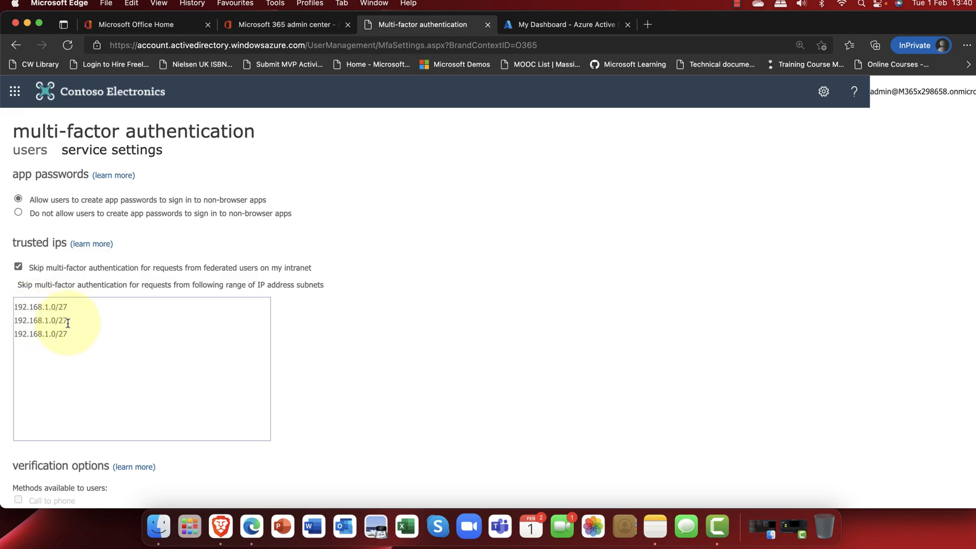
{"action": "mouse_move", "coordinate": [68, 321]}
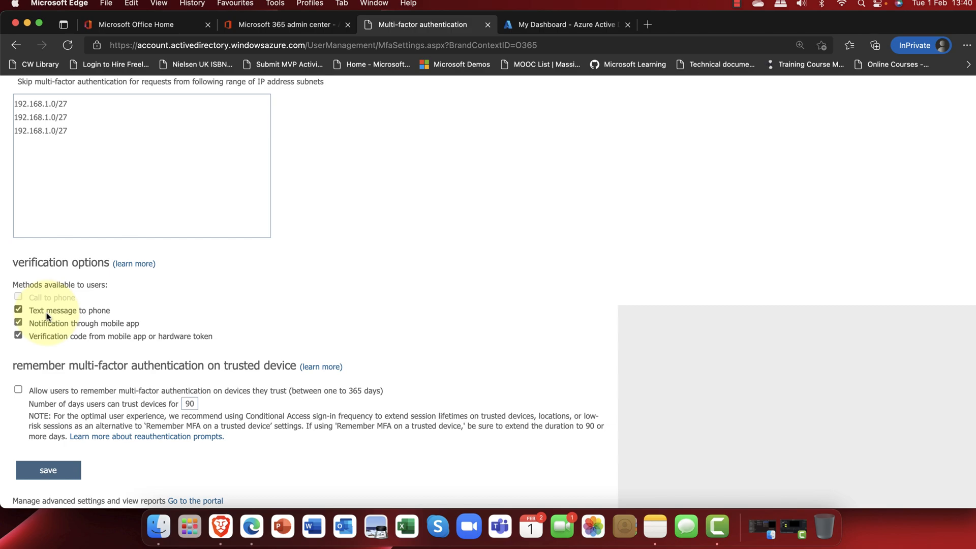
{"action": "mouse_move", "coordinate": [55, 319]}
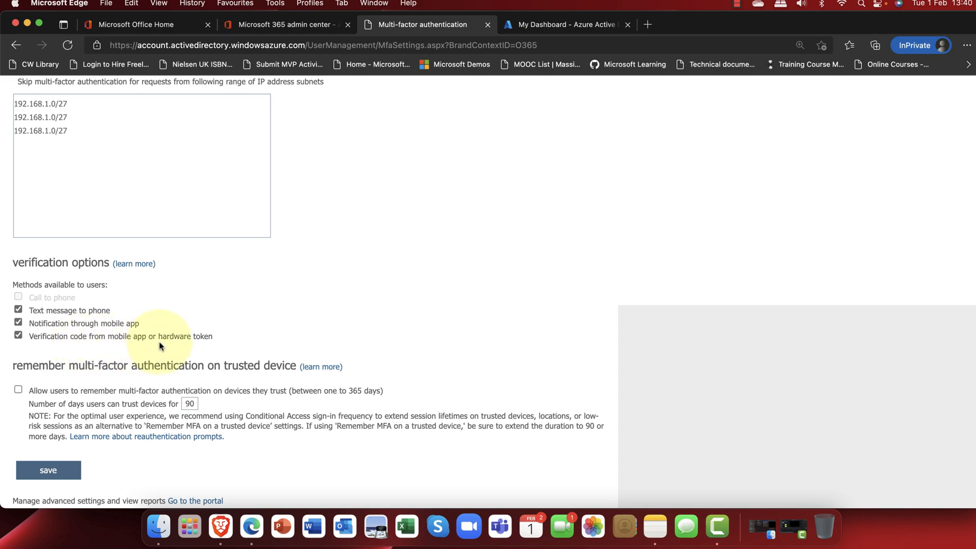
{"action": "mouse_move", "coordinate": [153, 346]}
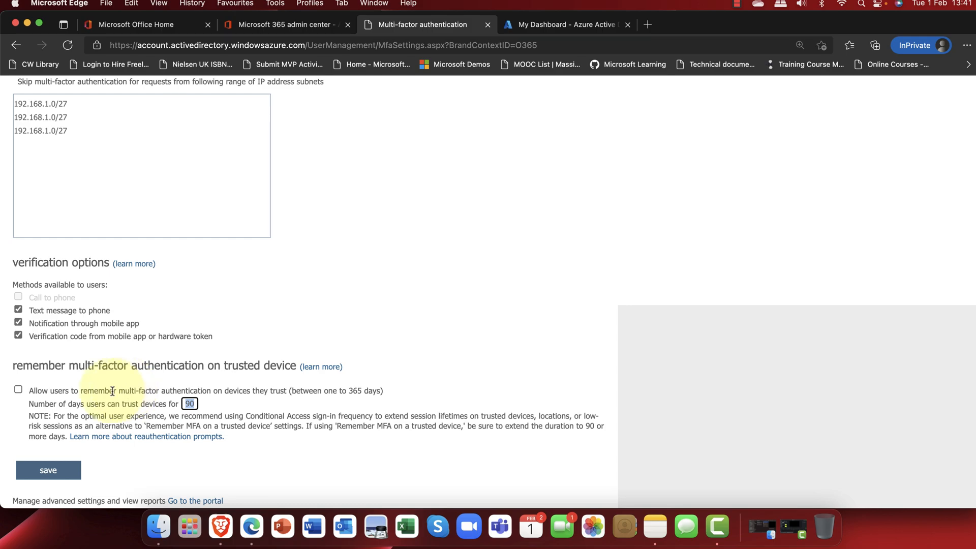
Save the MFA service settings and dismiss the 'Updates successful' confirmation.
{"action": "left_click", "coordinate": [48, 470]}
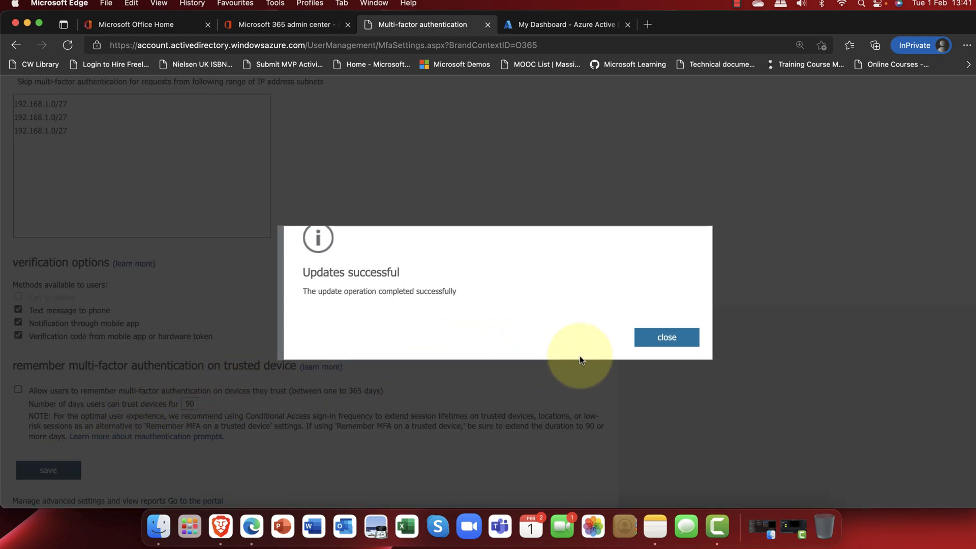
{"action": "left_click", "coordinate": [666, 337]}
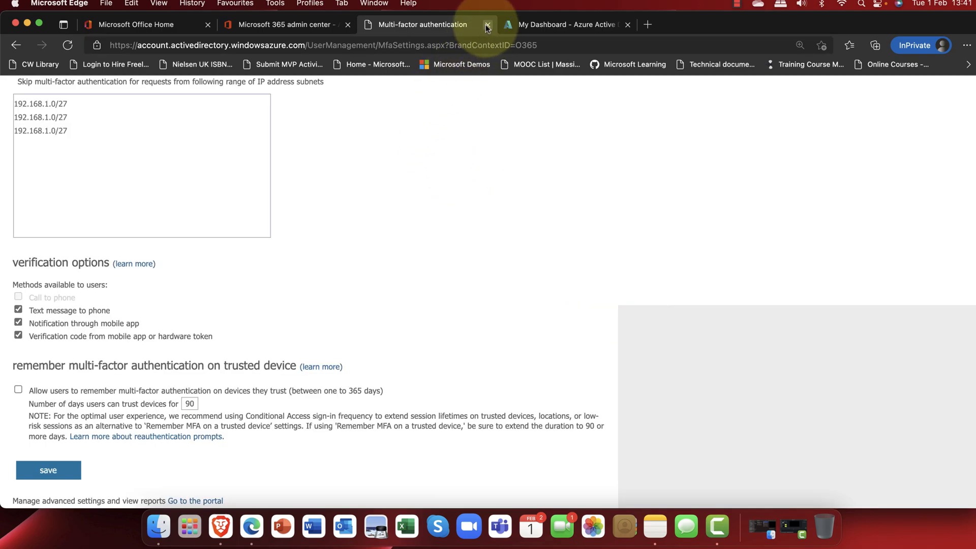
Close the MFA settings tab and switch to the Azure Active Directory admin center.
{"action": "left_click", "coordinate": [486, 25]}
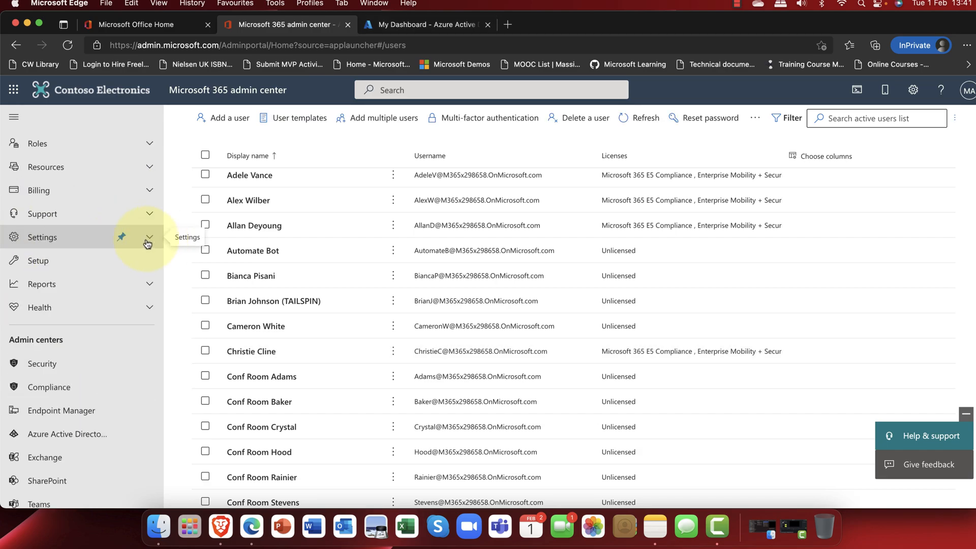
{"action": "mouse_move", "coordinate": [68, 434]}
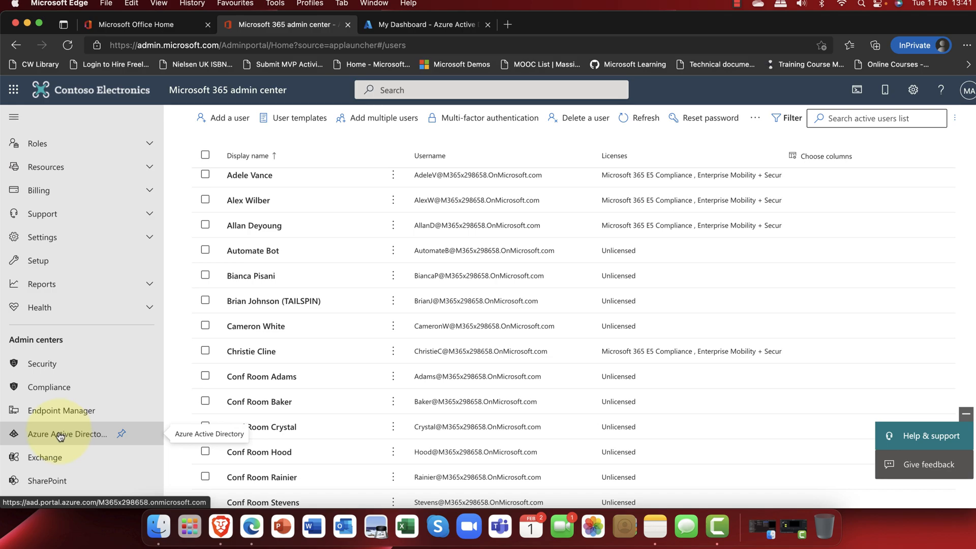
{"action": "left_click", "coordinate": [427, 24]}
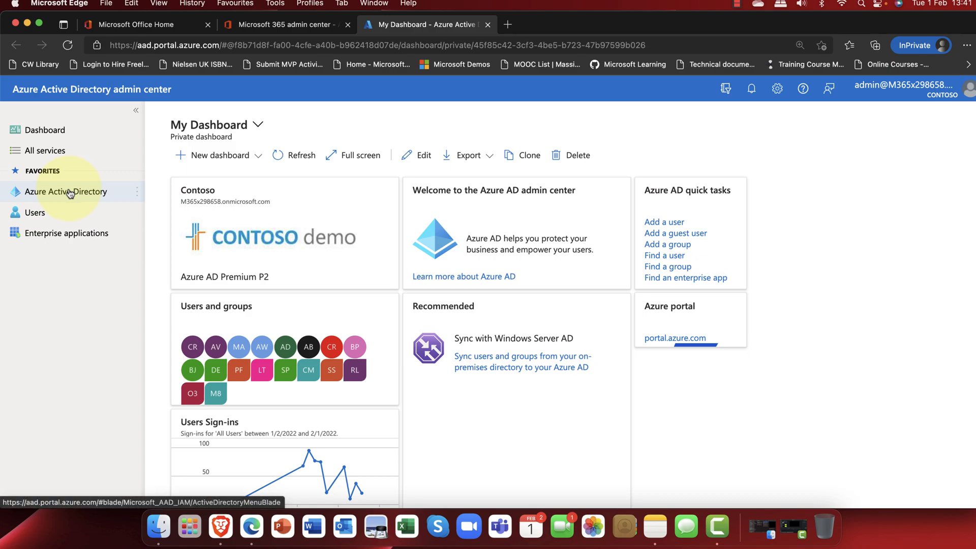
From the Contoso directory overview, go to the Security Getting started page.
{"action": "left_click", "coordinate": [65, 192]}
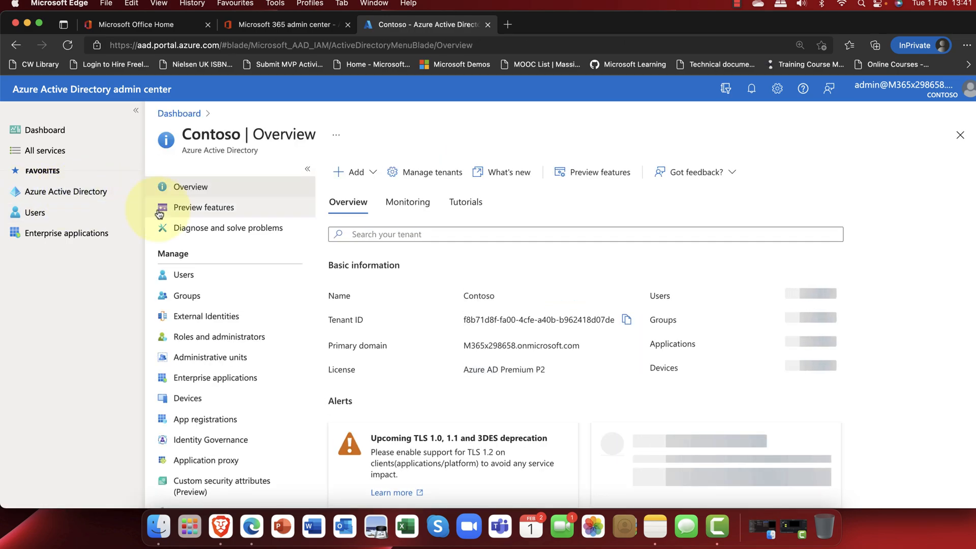
{"action": "scroll", "scroll_direction": "down", "scroll_amount": 3}
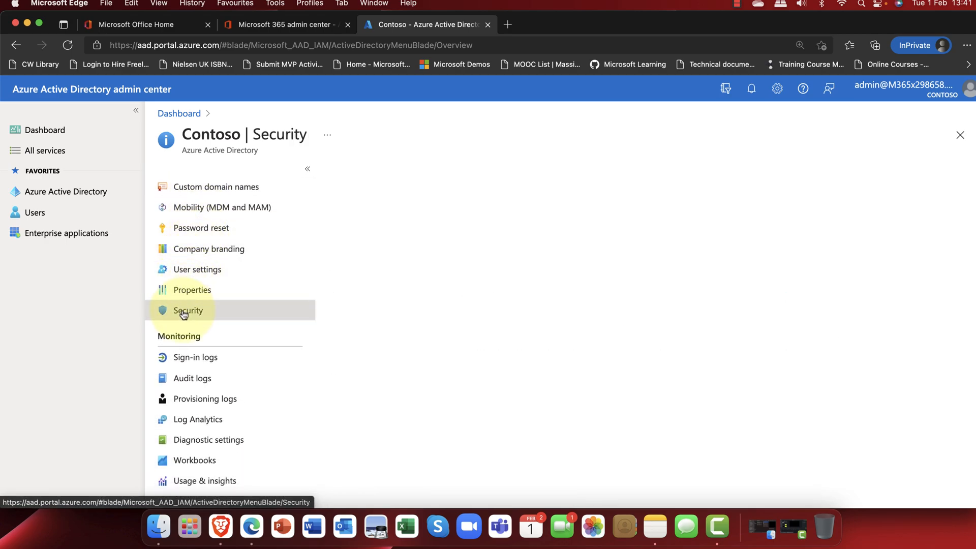
{"action": "left_click", "coordinate": [188, 311]}
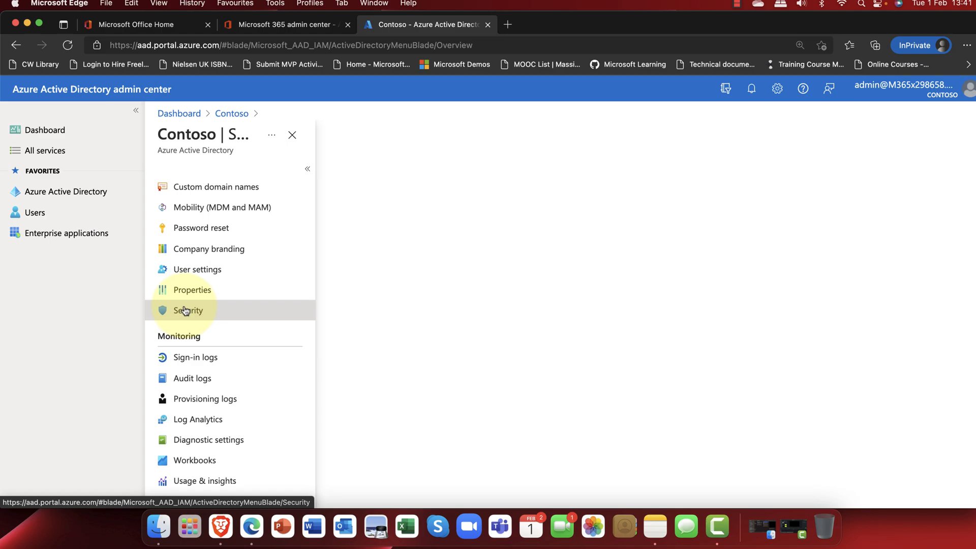
{"action": "left_click", "coordinate": [188, 311]}
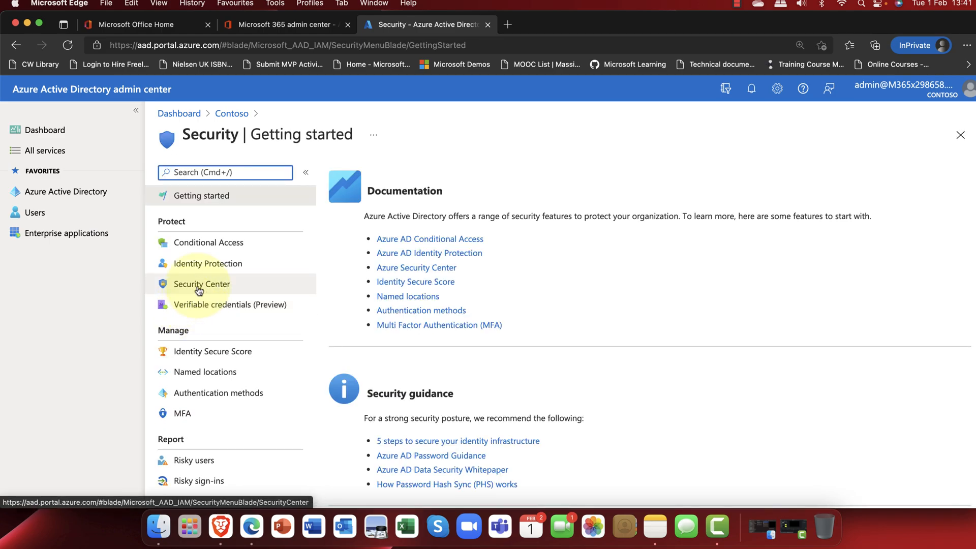
{"action": "mouse_move", "coordinate": [209, 242]}
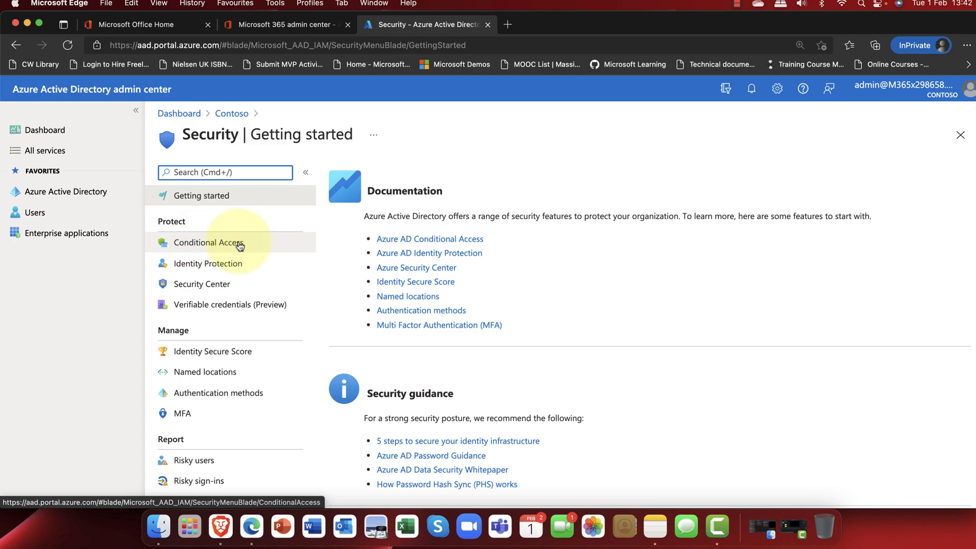
{"action": "mouse_move", "coordinate": [239, 247]}
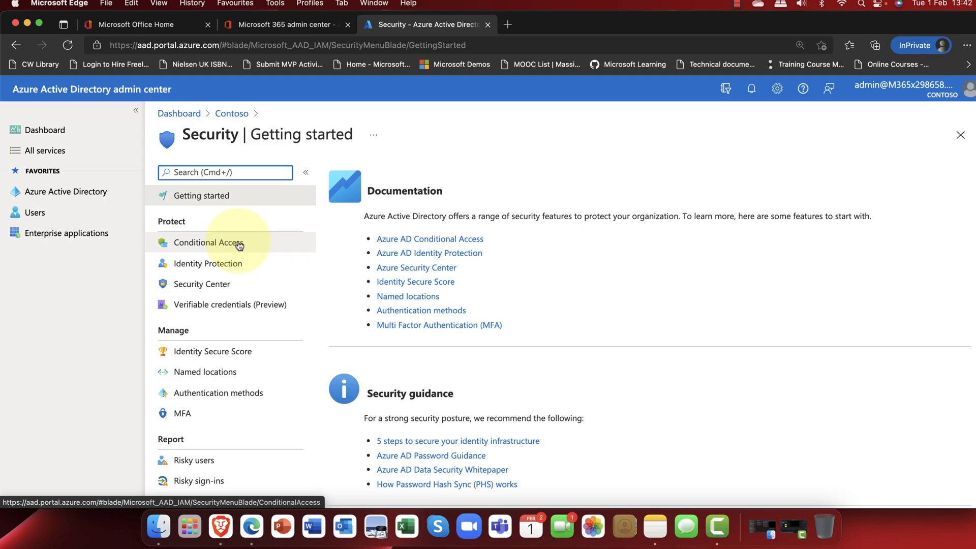
{"action": "mouse_move", "coordinate": [247, 372]}
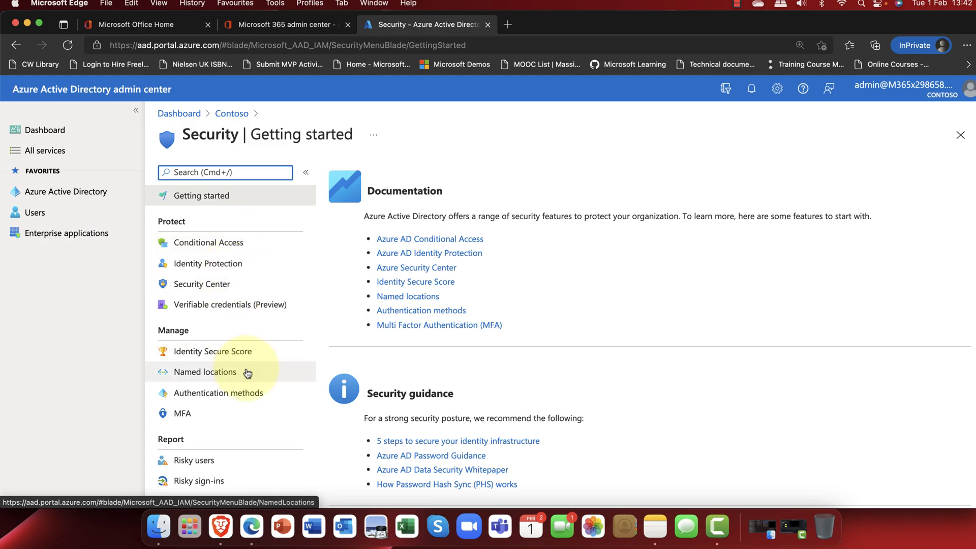
{"action": "mouse_move", "coordinate": [219, 392]}
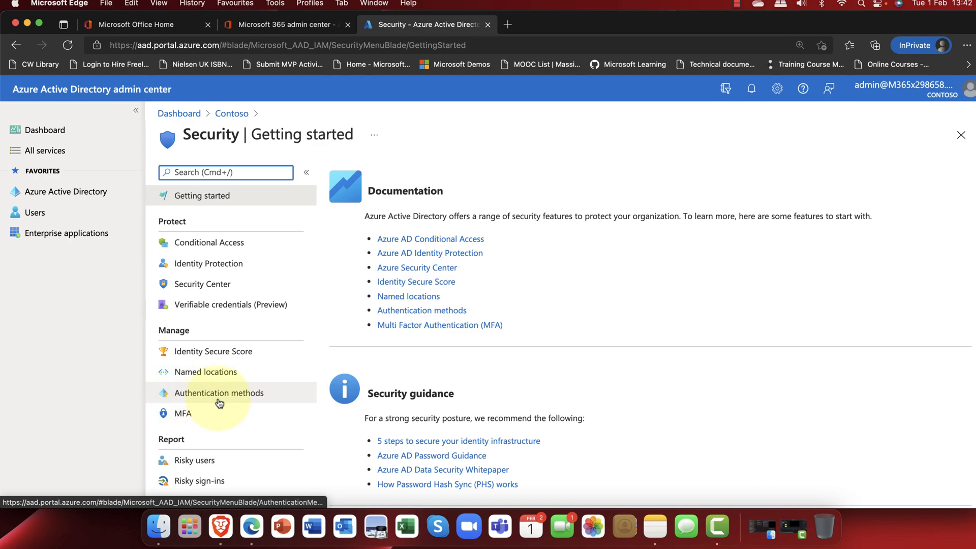
Show the Authentication methods Policies page with Microsoft Authenticator enabled for 2 groups.
{"action": "left_click", "coordinate": [219, 393]}
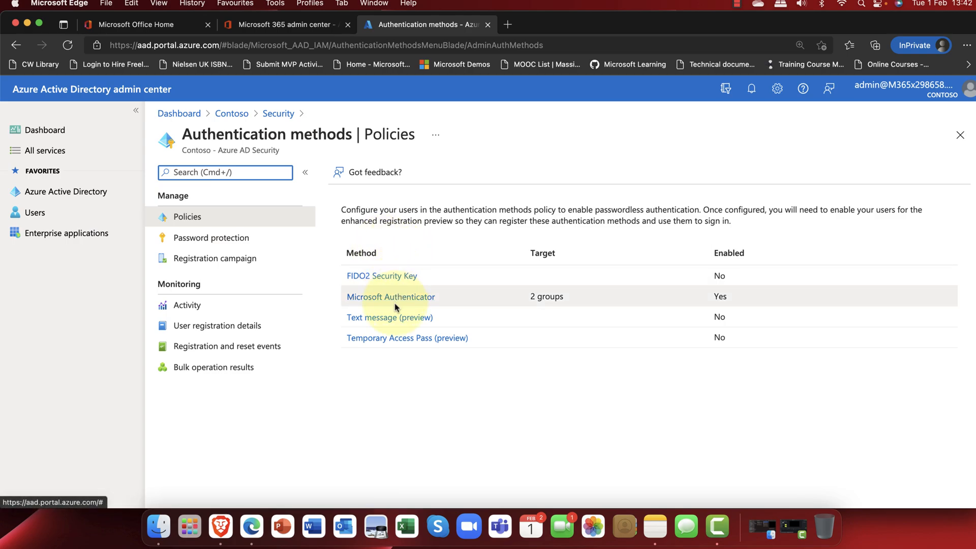
{"action": "mouse_move", "coordinate": [378, 281]}
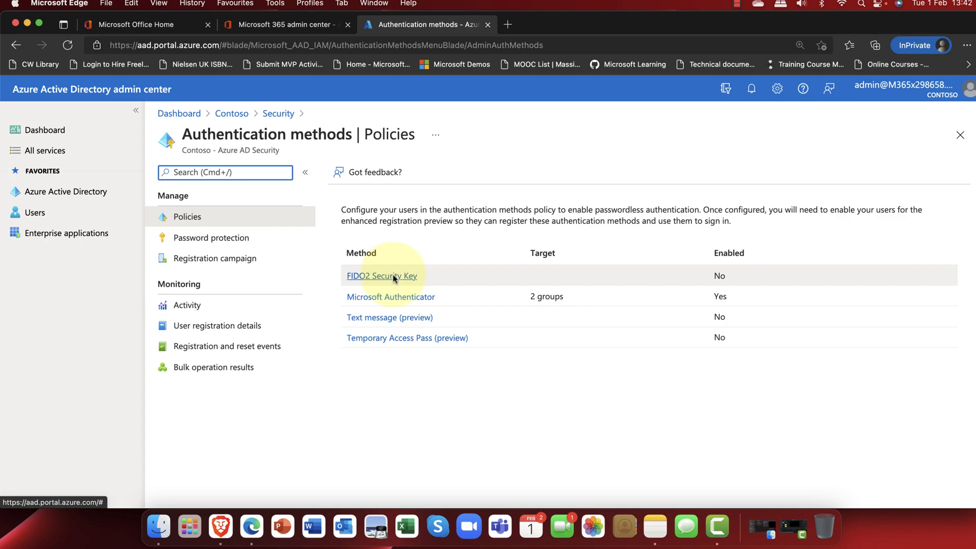
{"action": "mouse_move", "coordinate": [390, 300]}
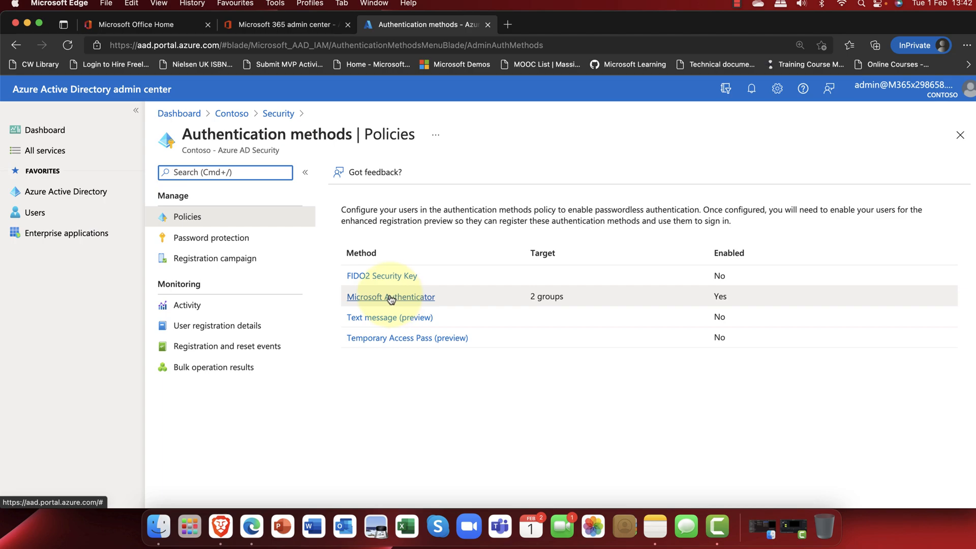
{"action": "mouse_move", "coordinate": [390, 317]}
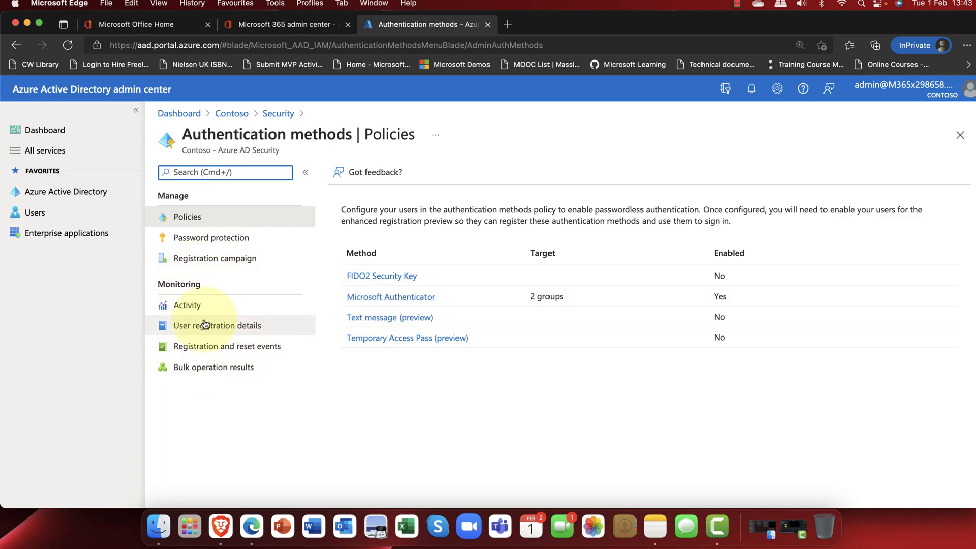
{"action": "mouse_move", "coordinate": [212, 367]}
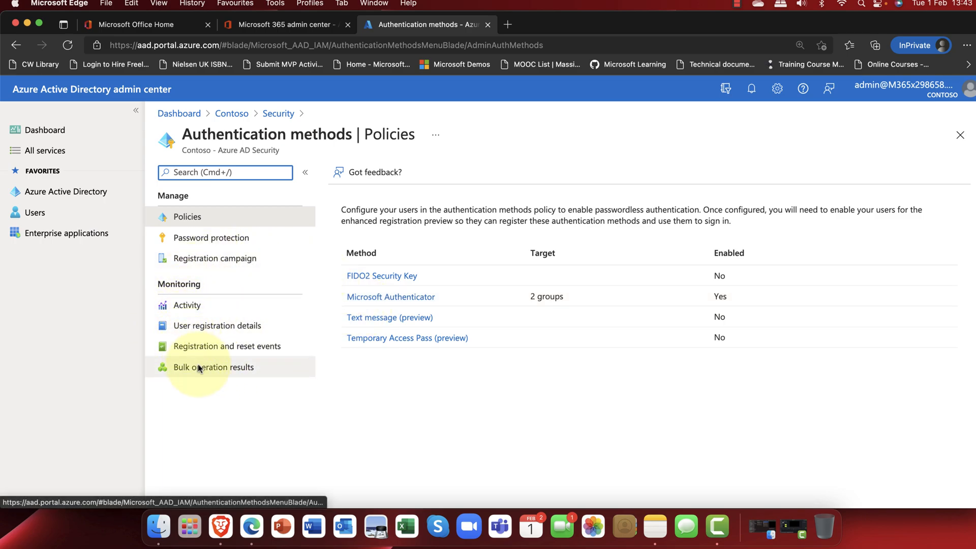
{"action": "mouse_move", "coordinate": [186, 305]}
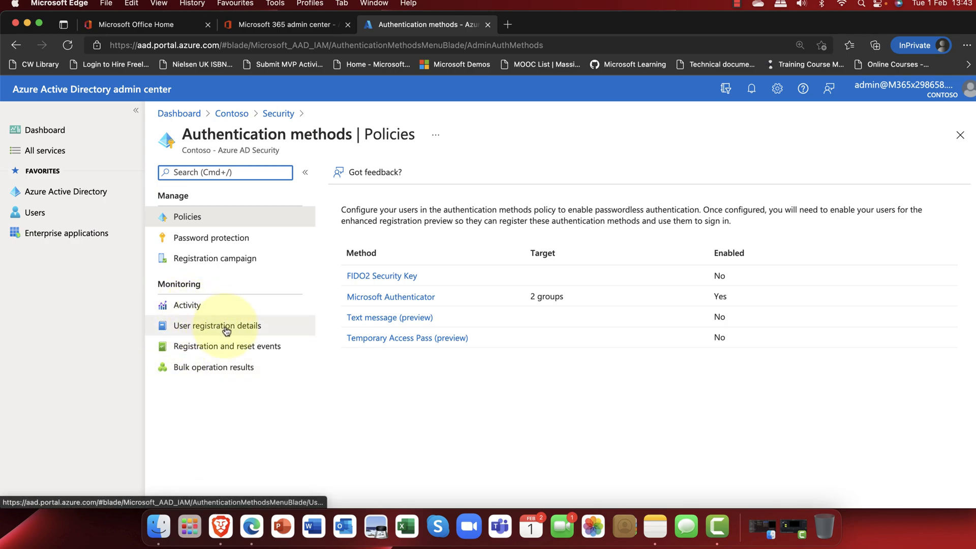
{"action": "left_click", "coordinate": [218, 326]}
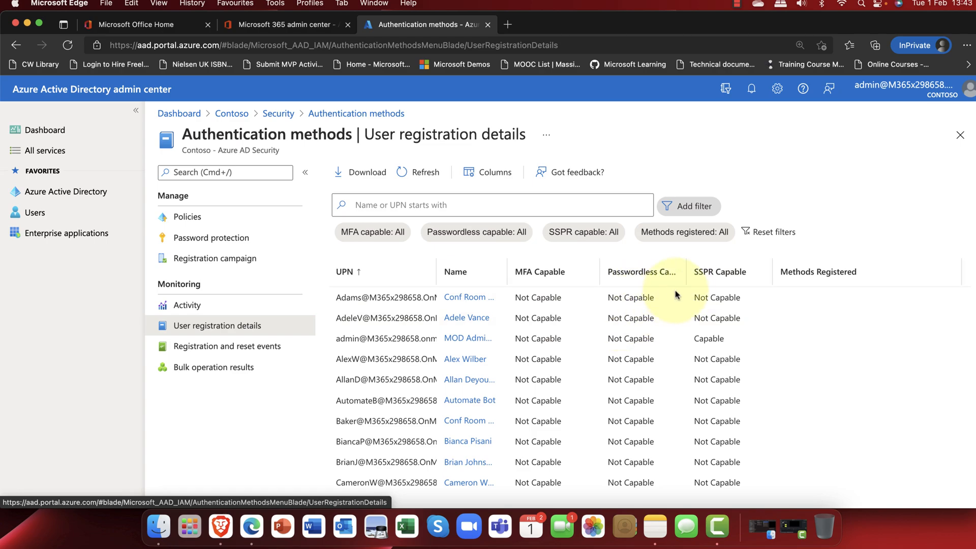
{"action": "mouse_move", "coordinate": [734, 279]}
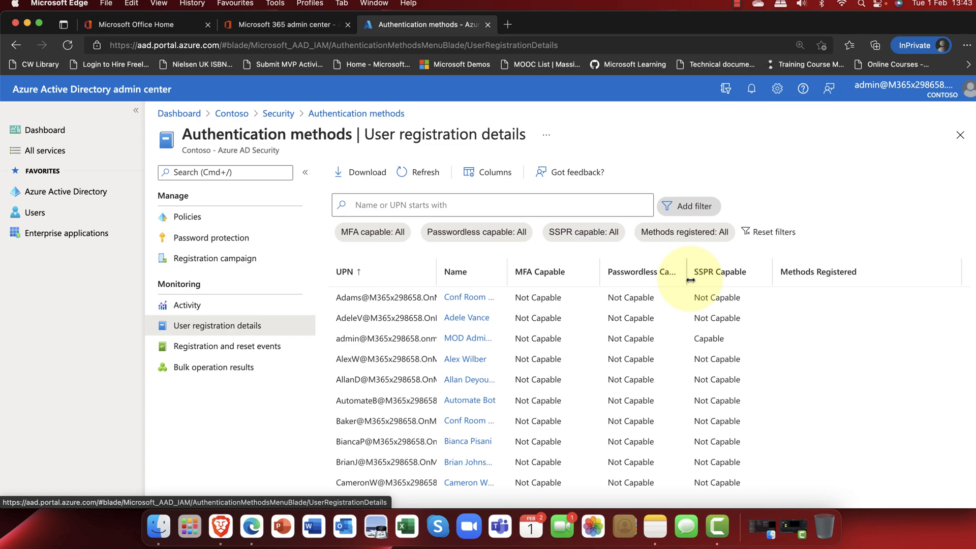
{"action": "mouse_move", "coordinate": [497, 362]}
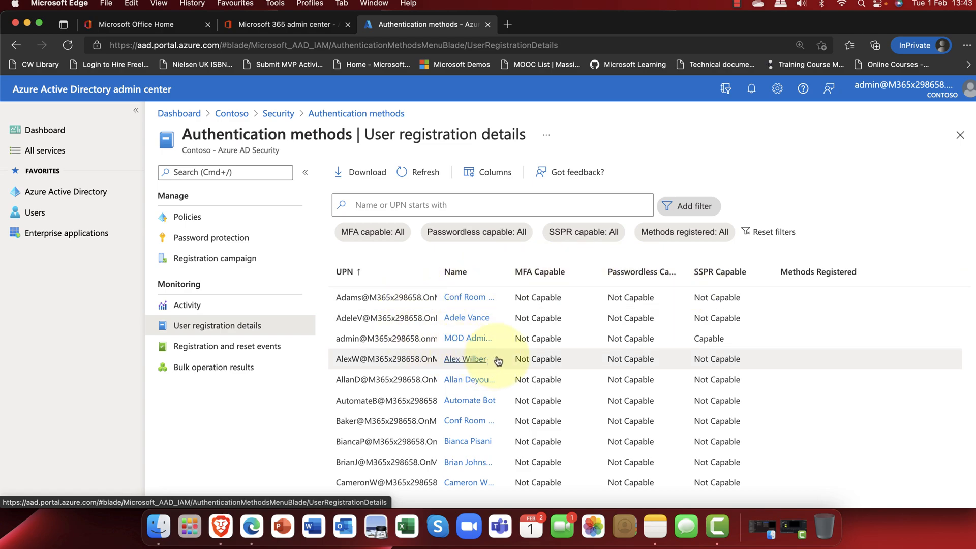
{"action": "mouse_move", "coordinate": [356, 331]}
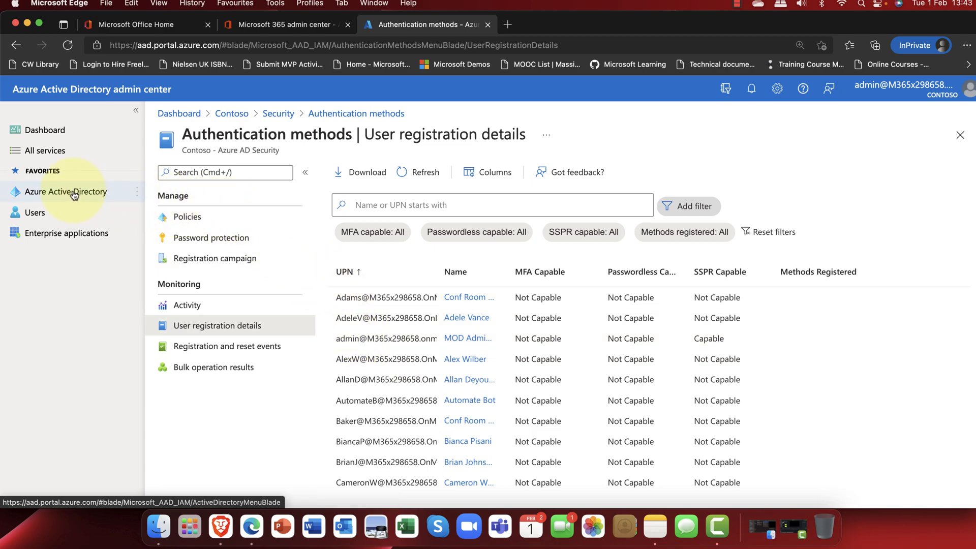
Reopen the Contoso tenant overview, then switch back to the Microsoft 365 Active users list.
{"action": "left_click", "coordinate": [65, 191]}
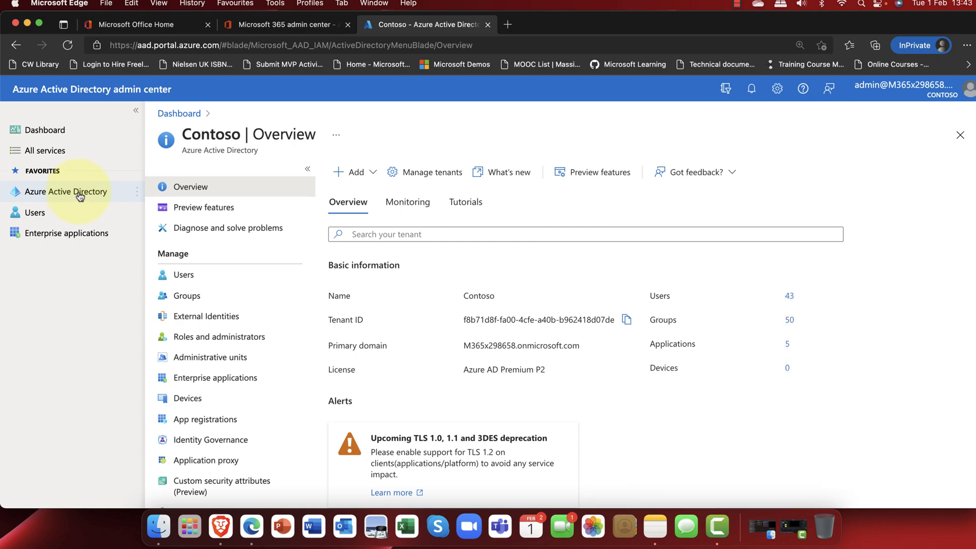
{"action": "mouse_move", "coordinate": [78, 196]}
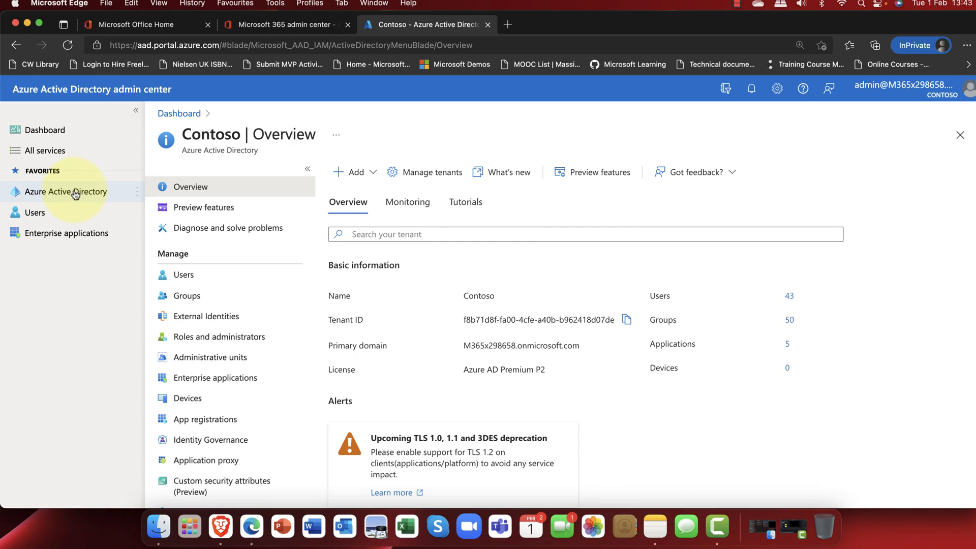
{"action": "left_click", "coordinate": [285, 24]}
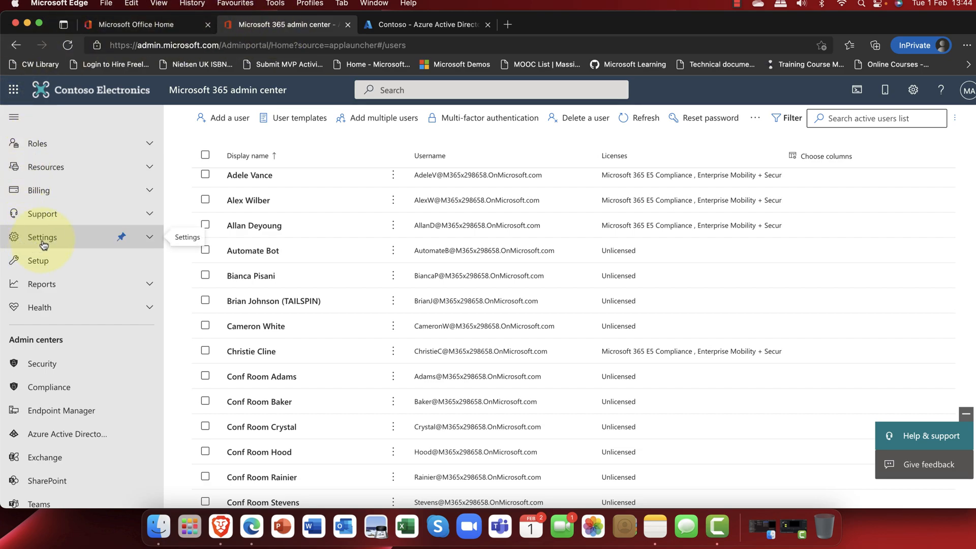
Go to Org settings and scroll the Services list down to Modern authentication and Multi-factor authentication.
{"action": "left_click", "coordinate": [41, 237]}
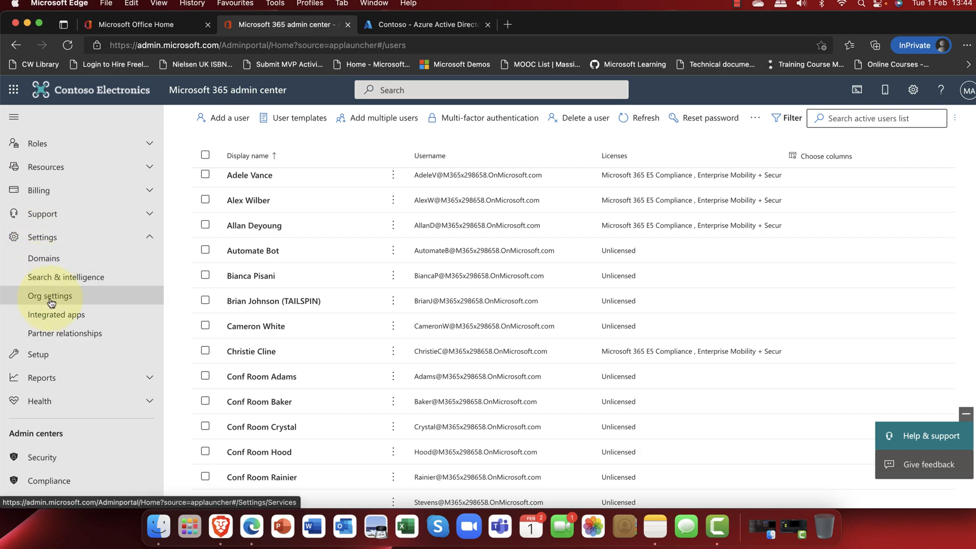
{"action": "left_click", "coordinate": [49, 295]}
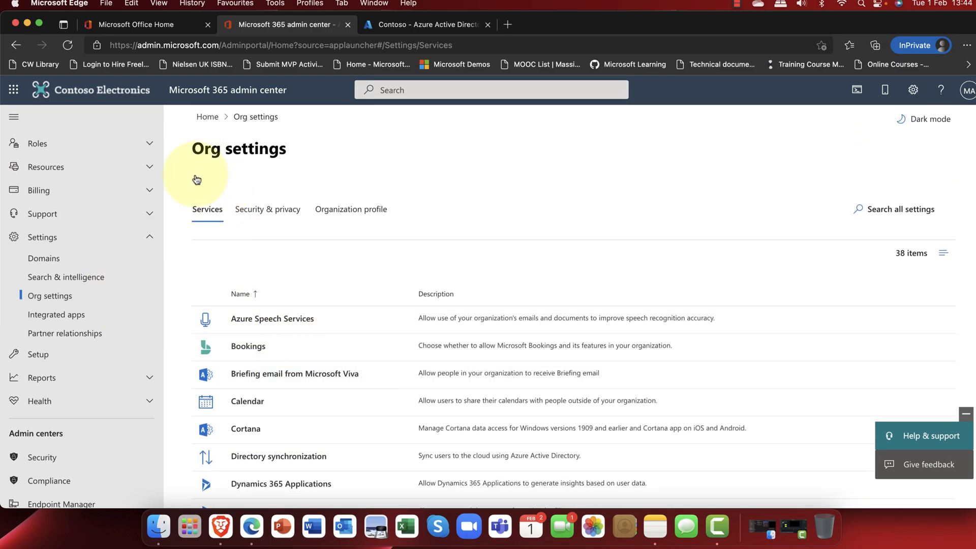
{"action": "scroll", "scroll_direction": "down", "scroll_amount": 3}
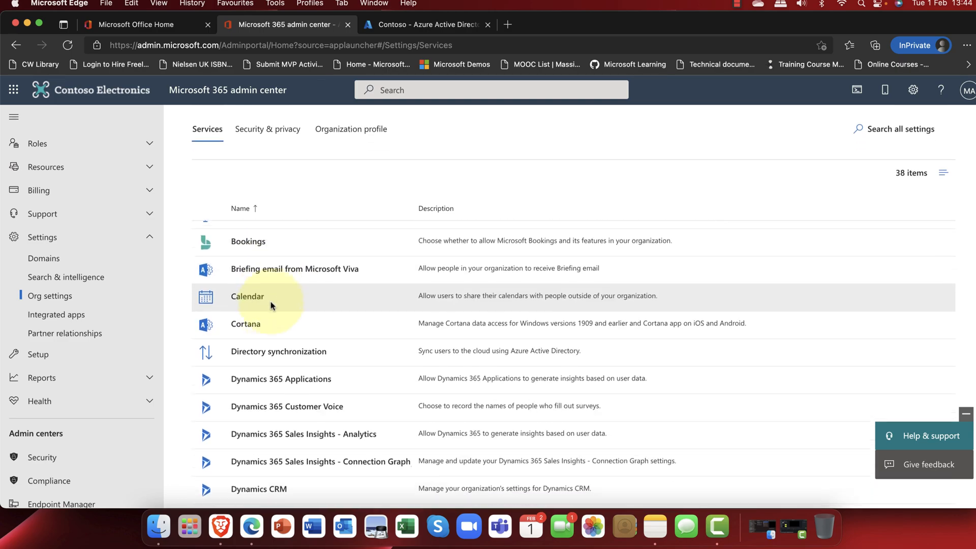
{"action": "scroll", "scroll_direction": "down", "scroll_amount": 3}
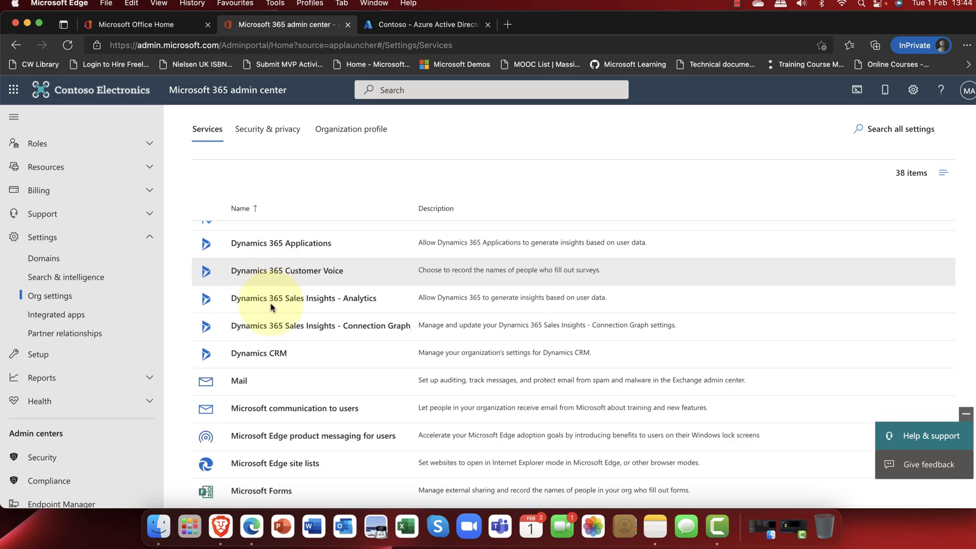
{"action": "scroll", "scroll_direction": "down", "scroll_amount": 3}
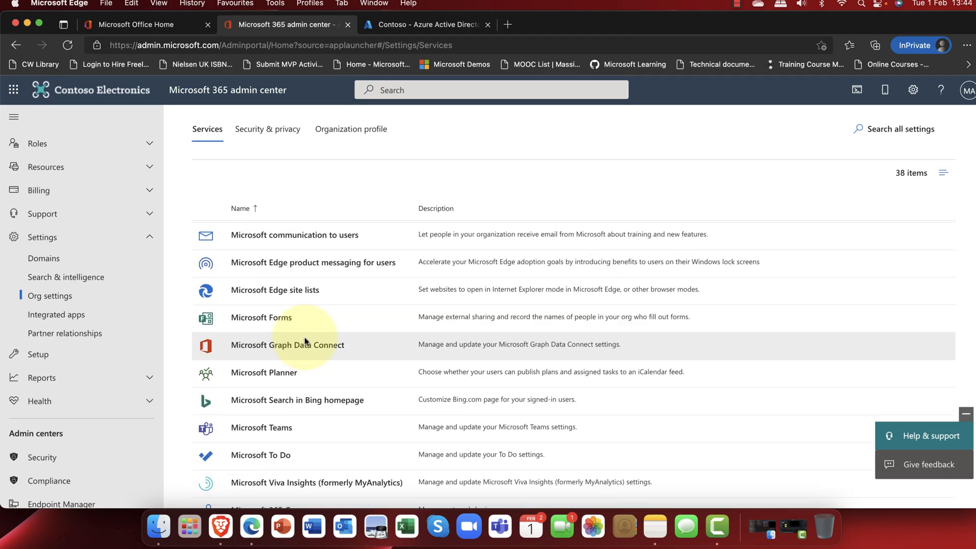
{"action": "scroll", "scroll_direction": "down", "scroll_amount": 3}
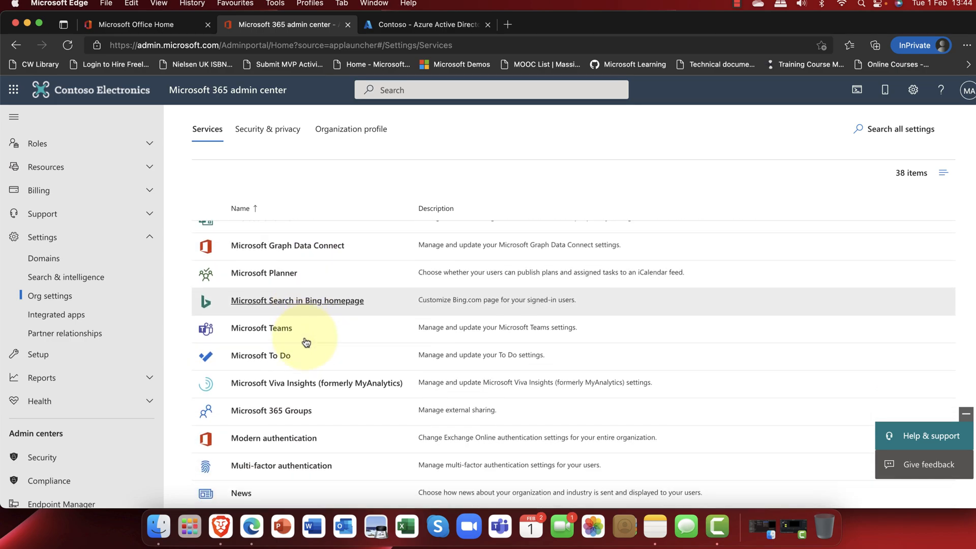
{"action": "scroll", "scroll_direction": "down", "scroll_amount": 3}
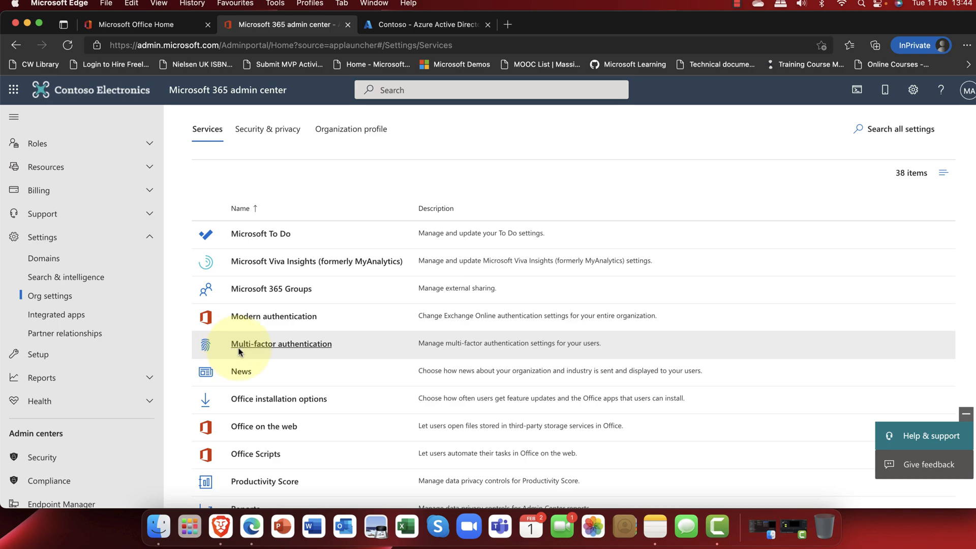
{"action": "mouse_move", "coordinate": [237, 330]}
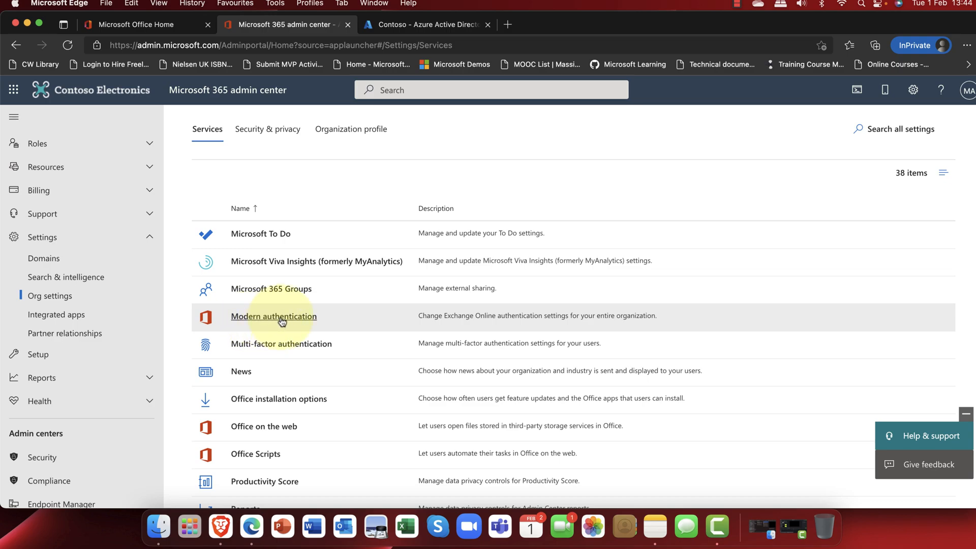
{"action": "left_click", "coordinate": [272, 315]}
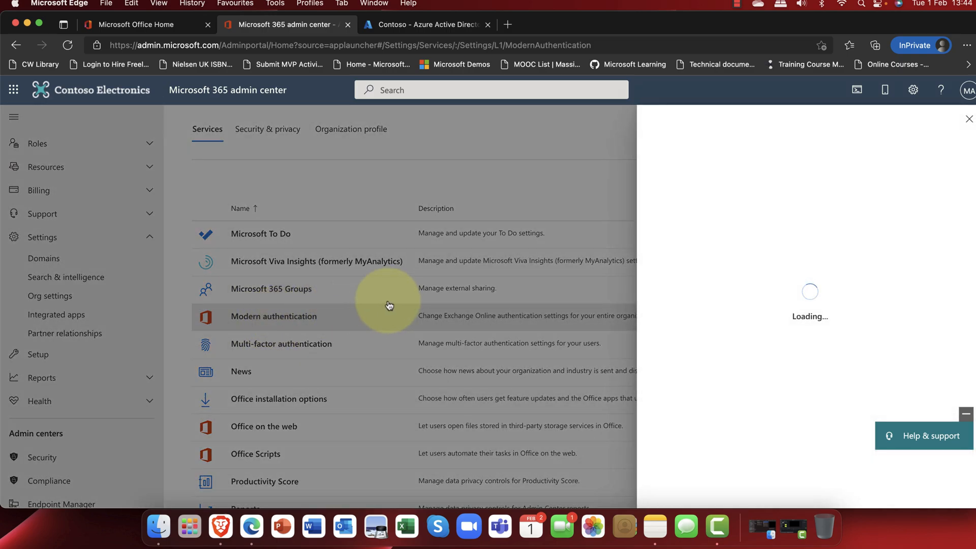
{"action": "mouse_move", "coordinate": [596, 275]}
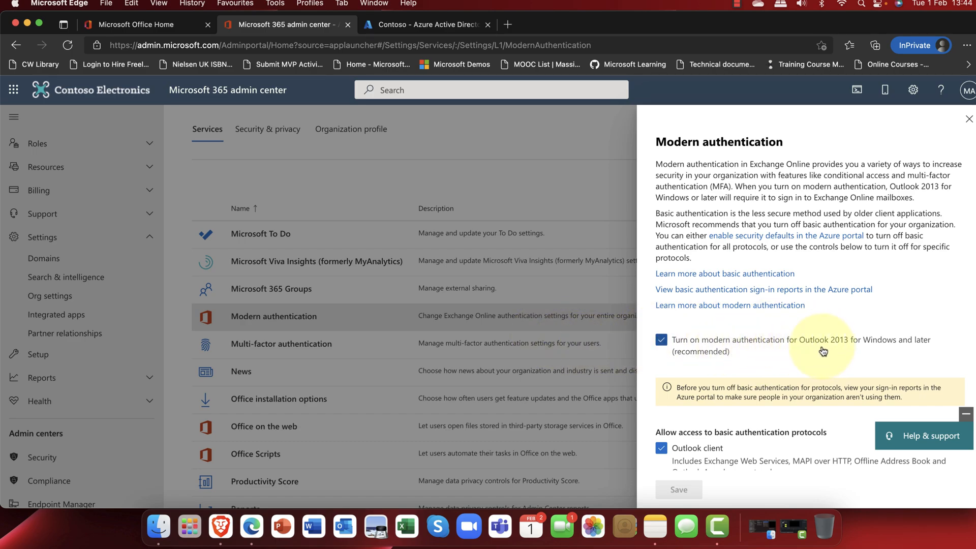
{"action": "mouse_move", "coordinate": [831, 346]}
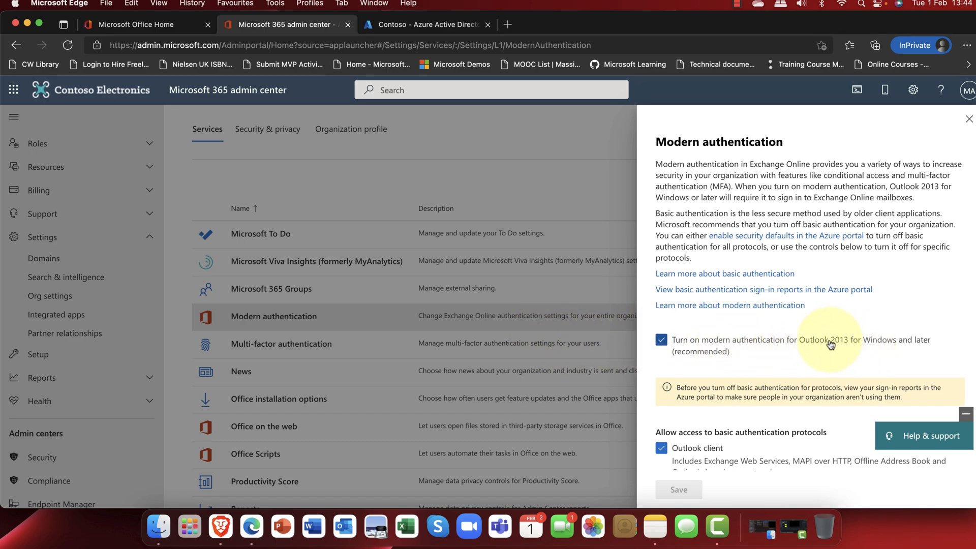
{"action": "scroll", "scroll_direction": "down", "scroll_amount": 3}
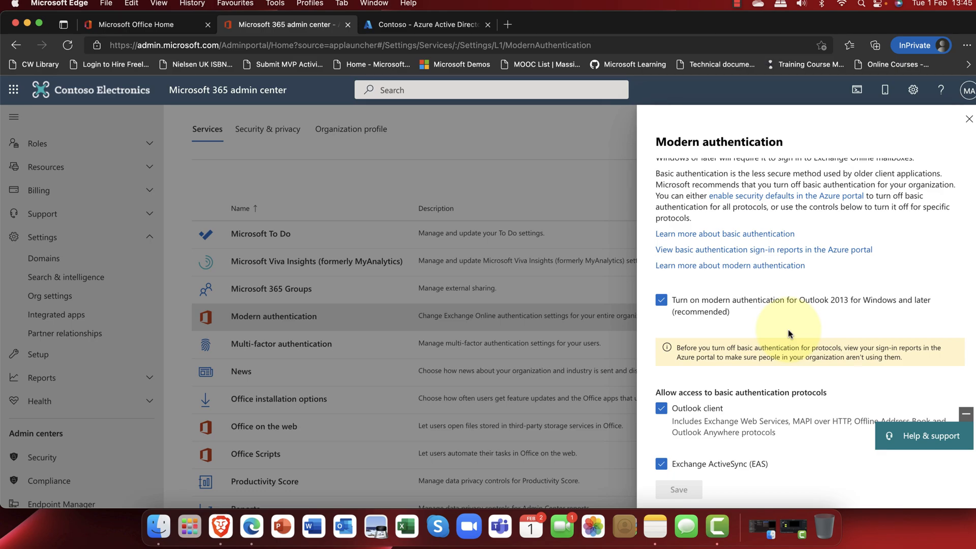
{"action": "scroll", "scroll_direction": "down", "scroll_amount": 3}
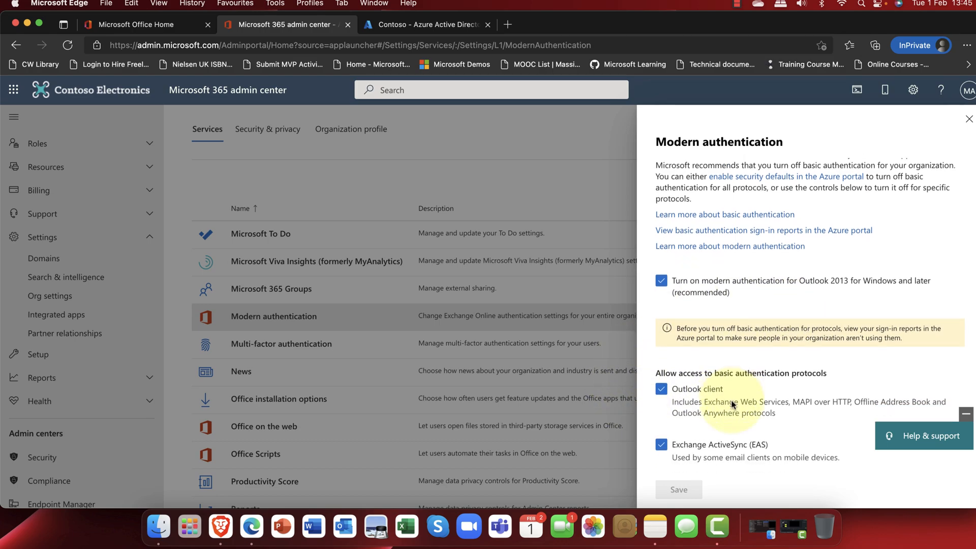
{"action": "scroll", "scroll_direction": "down", "scroll_amount": 3}
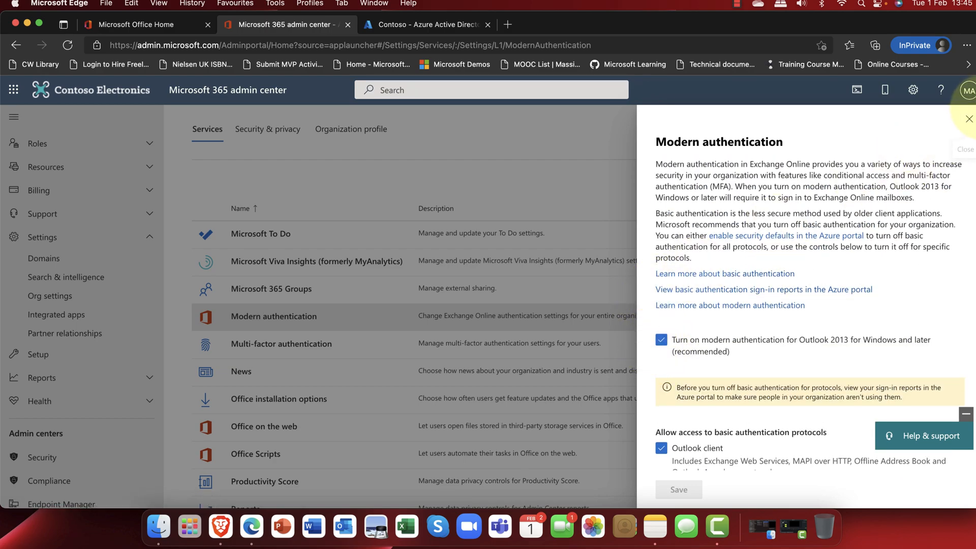
{"action": "left_click", "coordinate": [969, 119]}
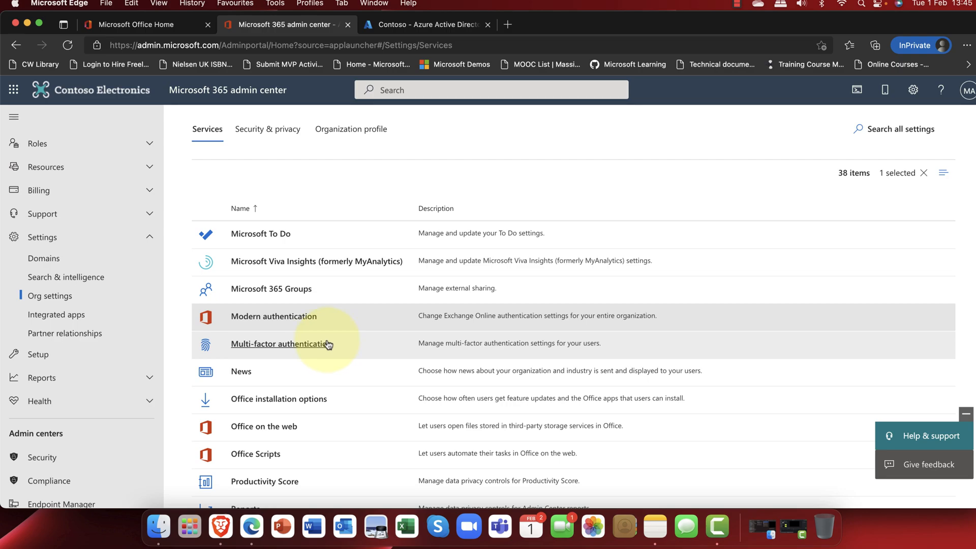
From the Multi-factor authentication entry, open the 'How it works: Azure AD Multi-Factor Authentication' docs article.
{"action": "left_click", "coordinate": [281, 343]}
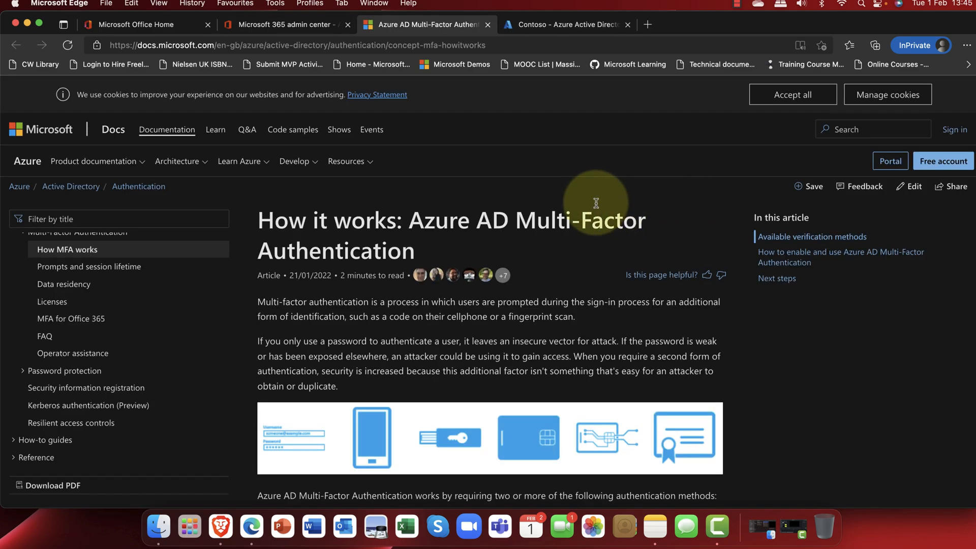
{"action": "scroll", "scroll_direction": "down", "scroll_amount": 3}
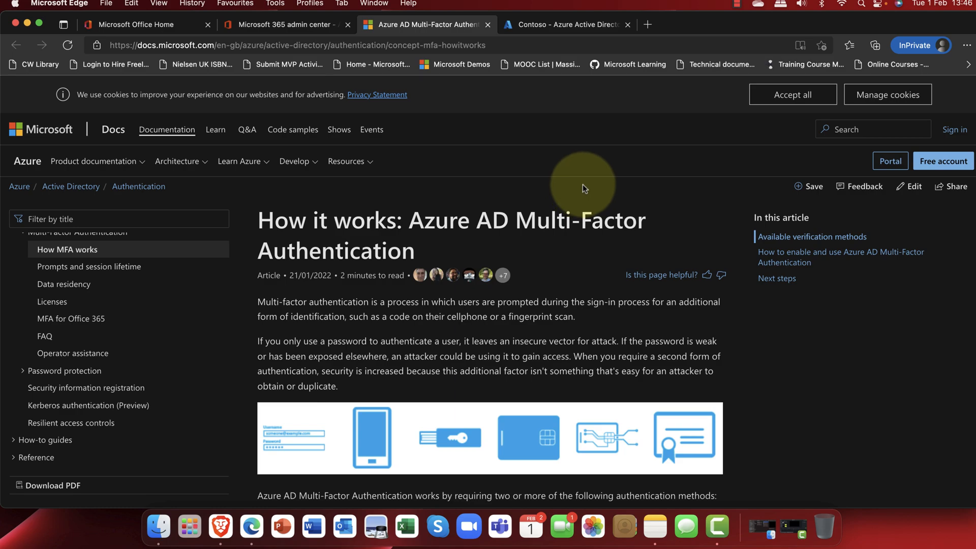
{"action": "mouse_move", "coordinate": [577, 124]}
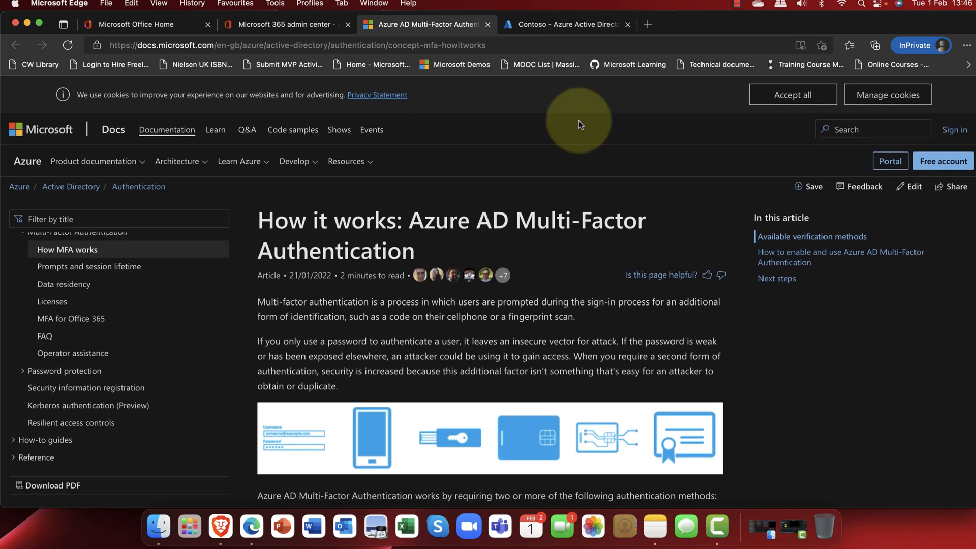